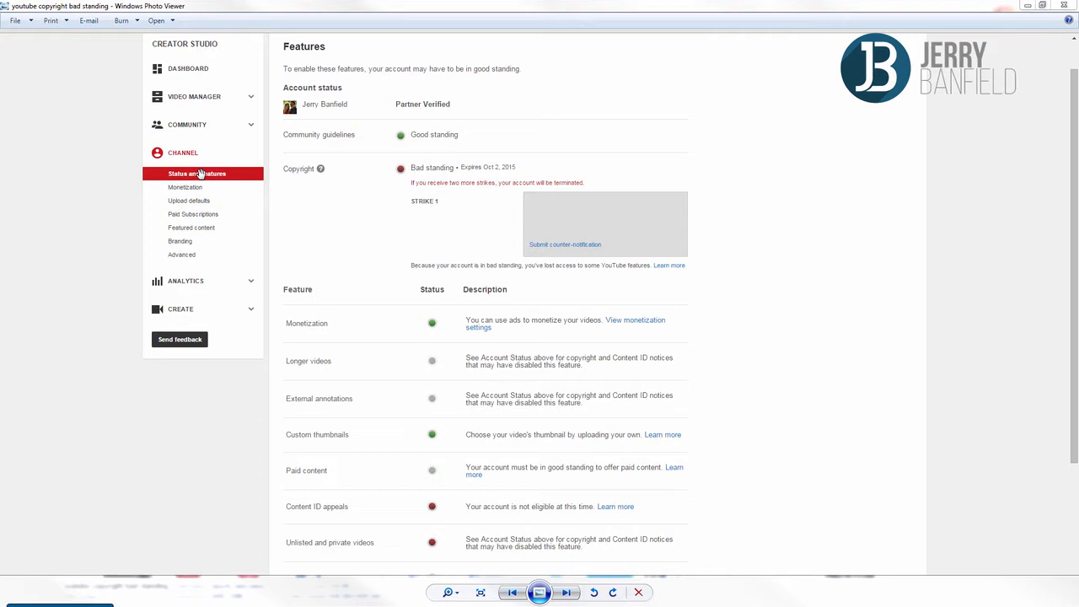
{"action": "mouse_move", "coordinate": [458, 168]}
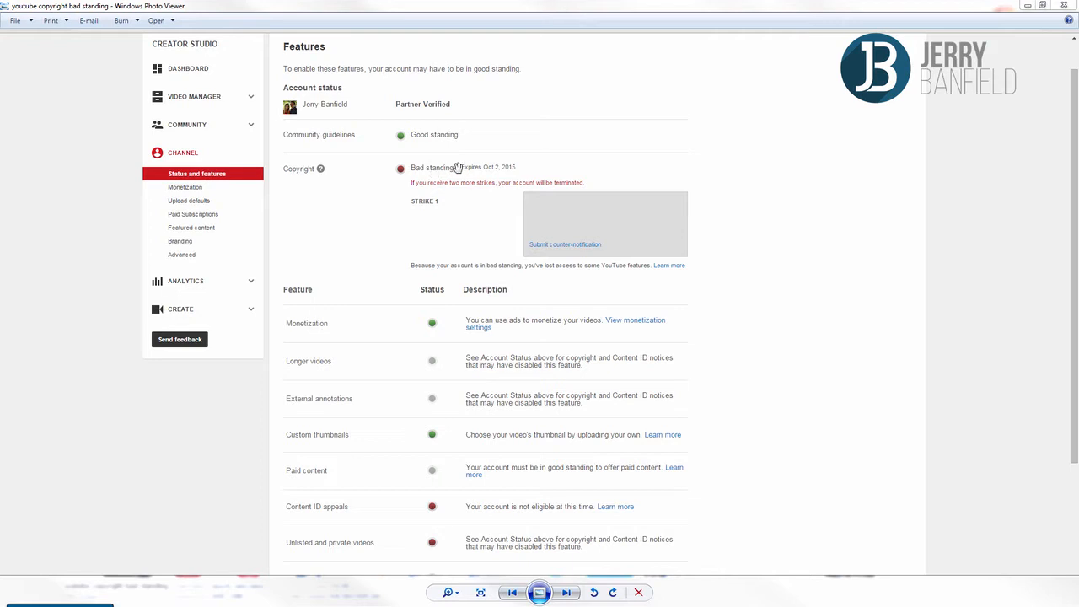
{"action": "mouse_move", "coordinate": [549, 208]}
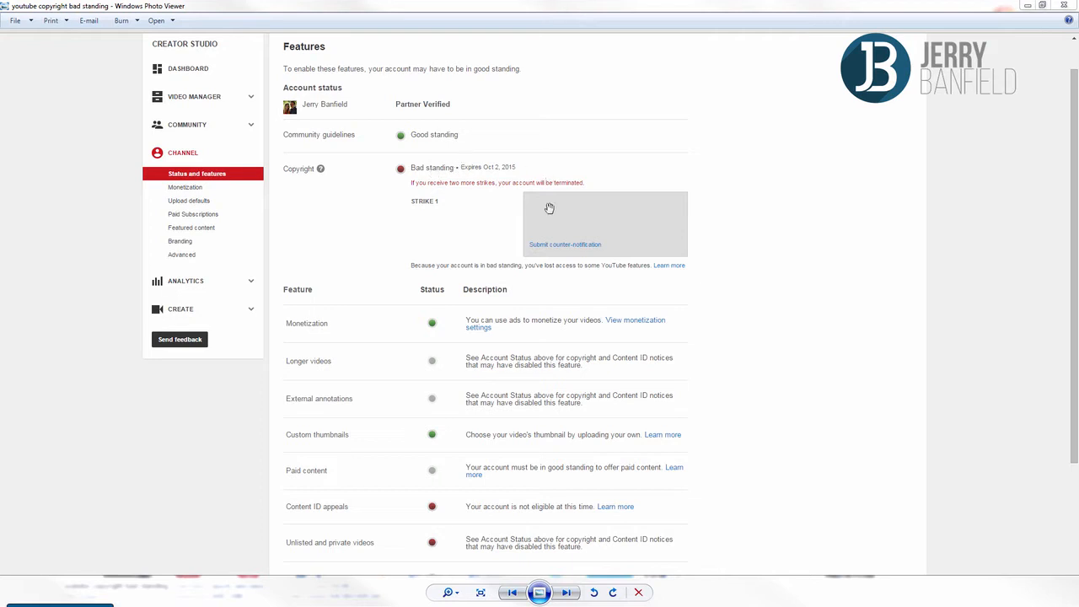
{"action": "mouse_move", "coordinate": [541, 204]}
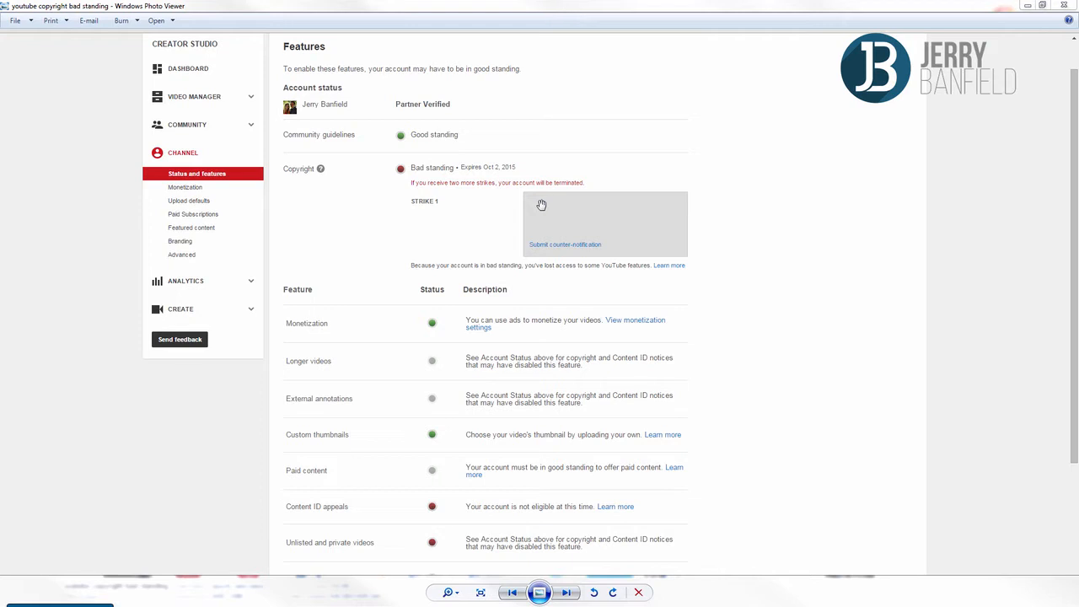
{"action": "mouse_move", "coordinate": [537, 186]}
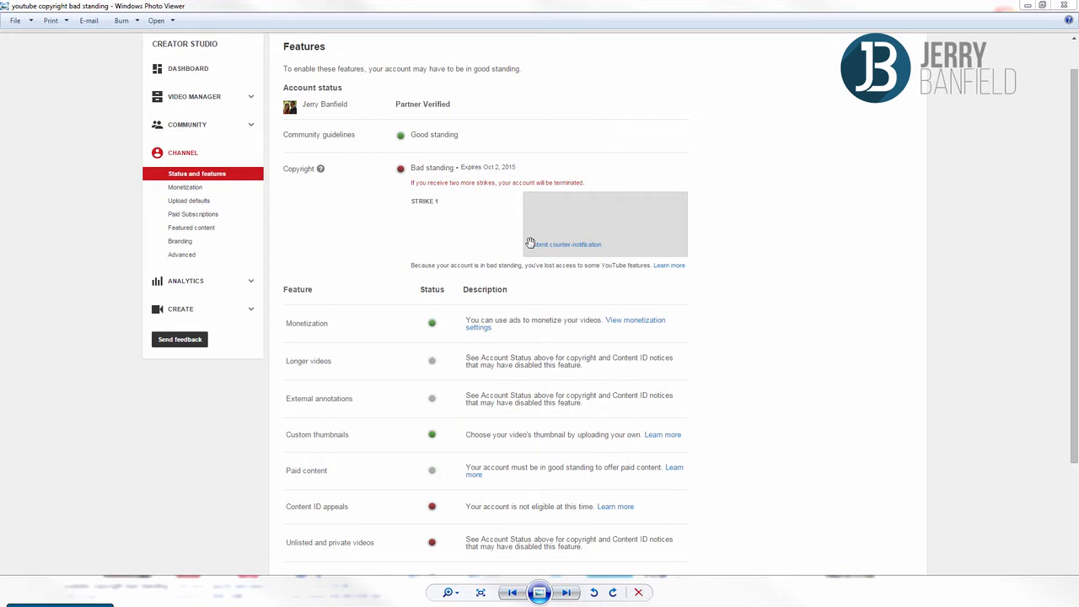
{"action": "mouse_move", "coordinate": [579, 316]}
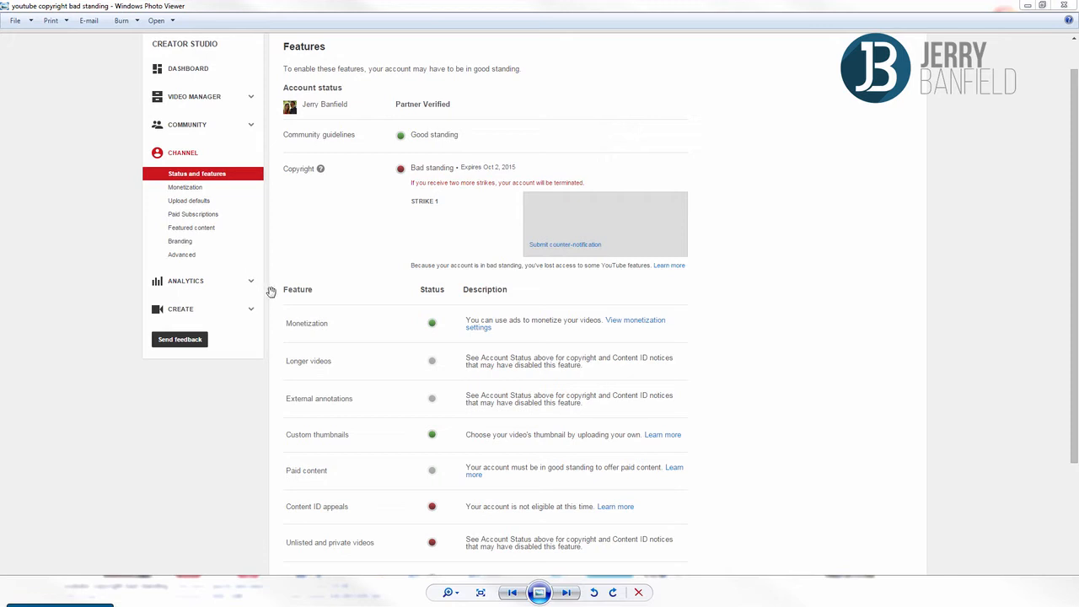
{"action": "mouse_move", "coordinate": [566, 266]}
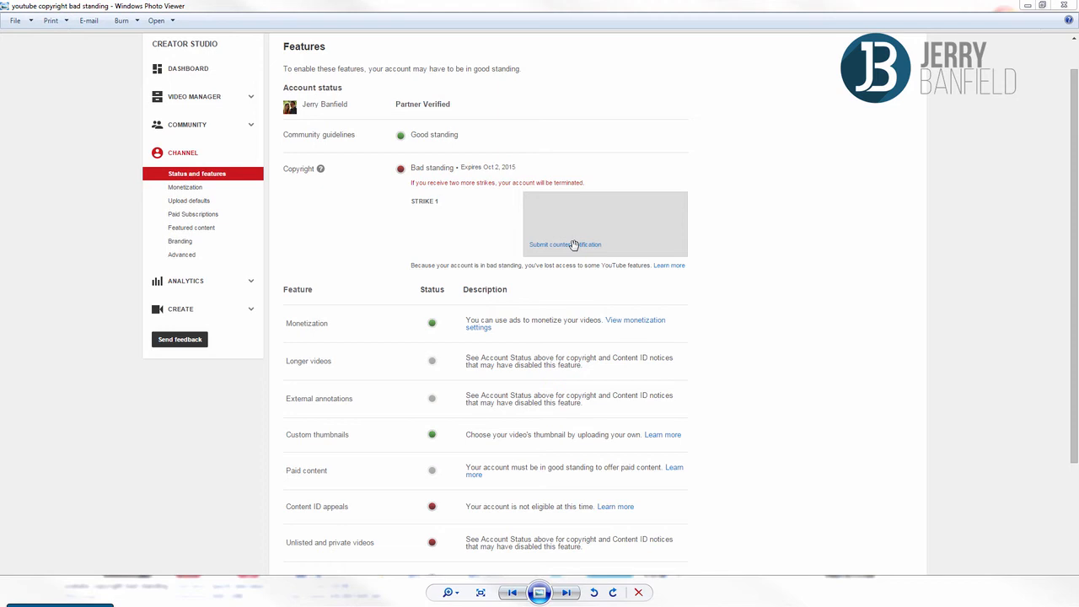
Step: Bring the Counter Notification Basics help article to the front in Chrome
{"action": "left_click", "coordinate": [564, 243]}
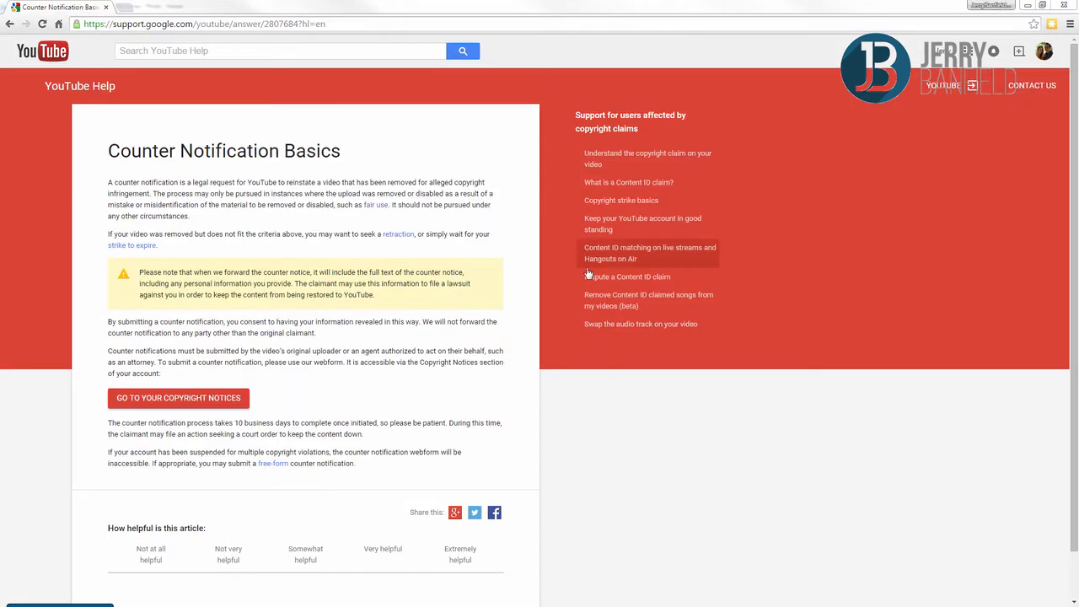
{"action": "mouse_move", "coordinate": [390, 259]}
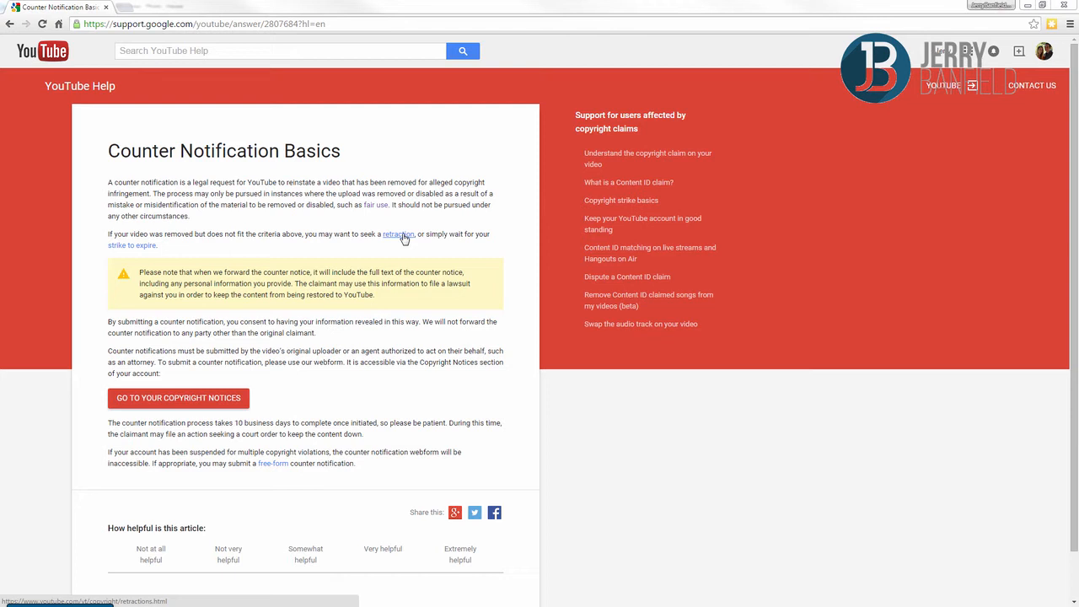
{"action": "mouse_move", "coordinate": [369, 234]}
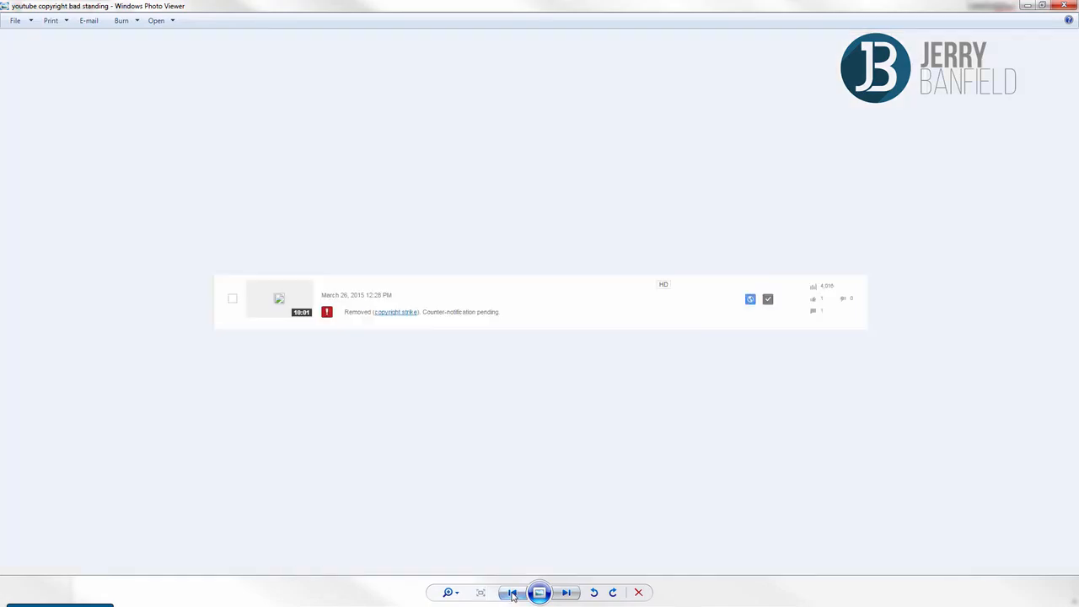
Step: View the screenshot of the removed video marked counter-notification pending in Photo Viewer
{"action": "left_click", "coordinate": [512, 593]}
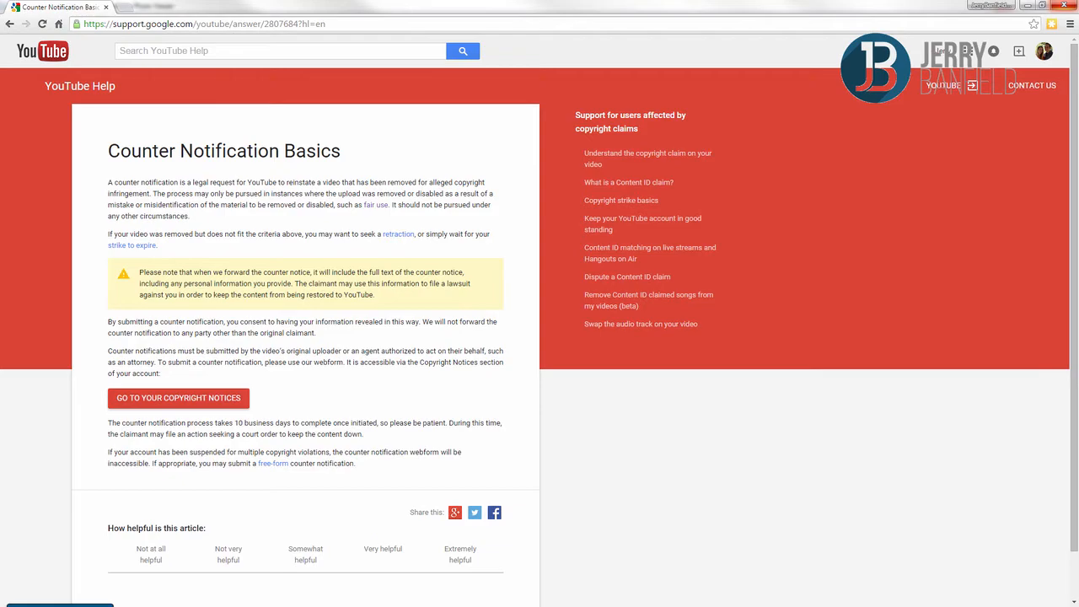
{"action": "mouse_move", "coordinate": [392, 396]}
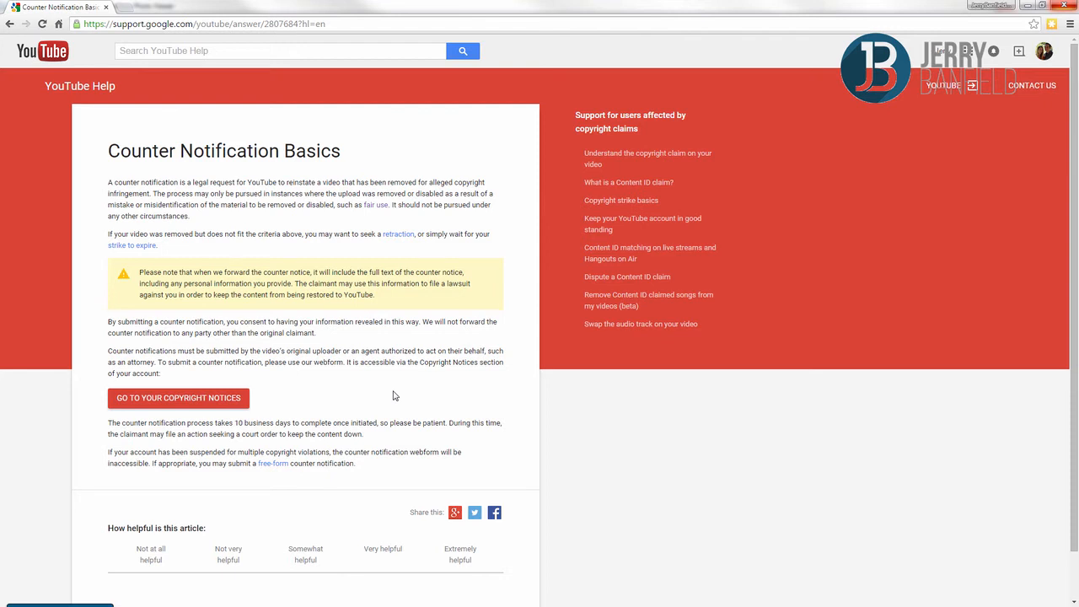
{"action": "mouse_move", "coordinate": [390, 396]}
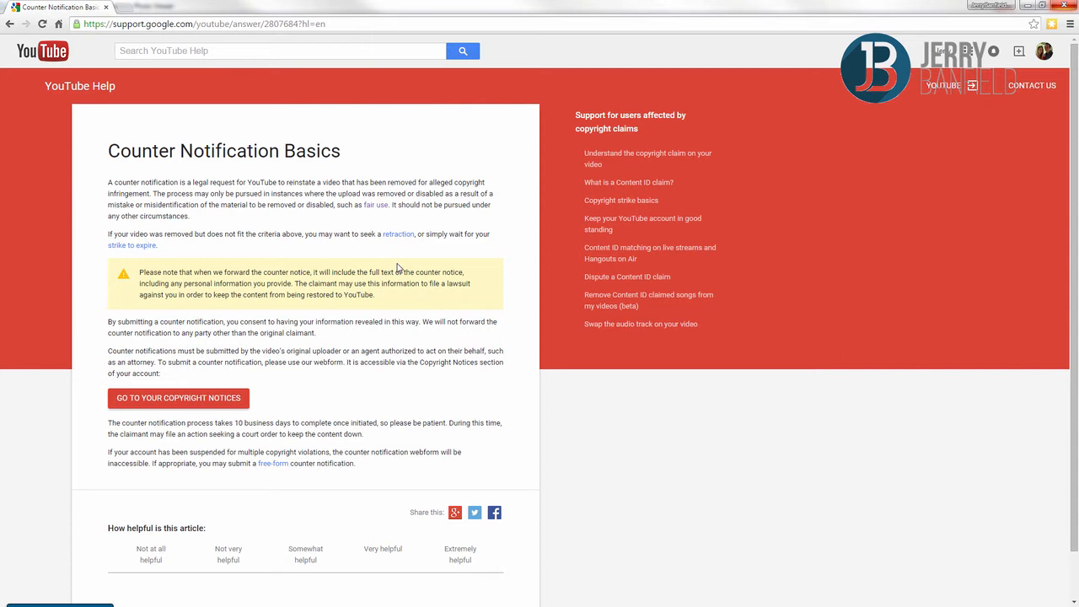
{"action": "mouse_move", "coordinate": [7, 146]}
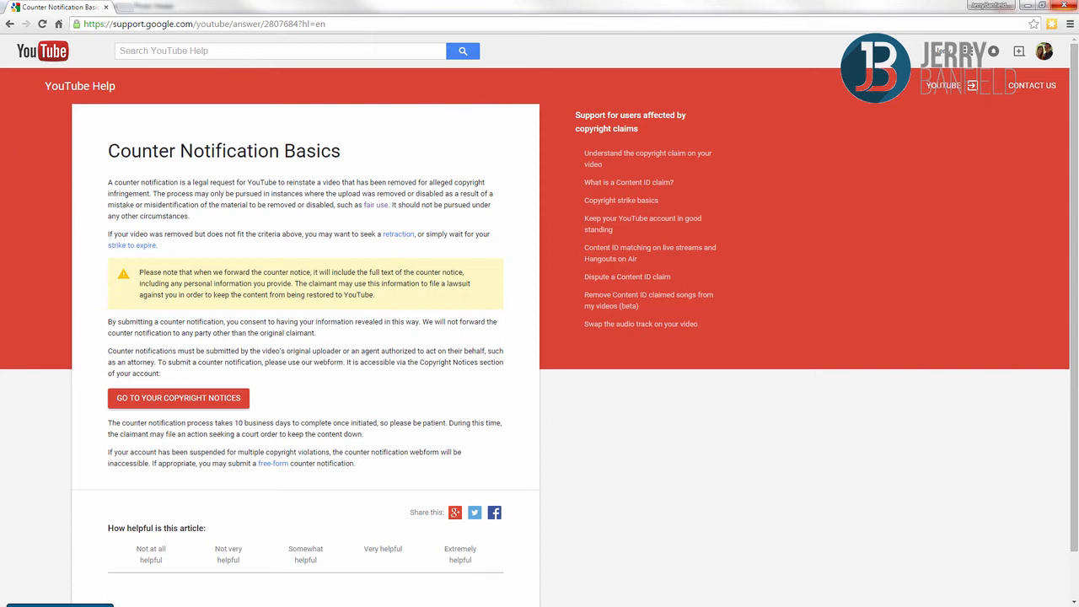
Step: Open the free-form requirements page and read down to the consent statements and signature
{"action": "left_click", "coordinate": [273, 464]}
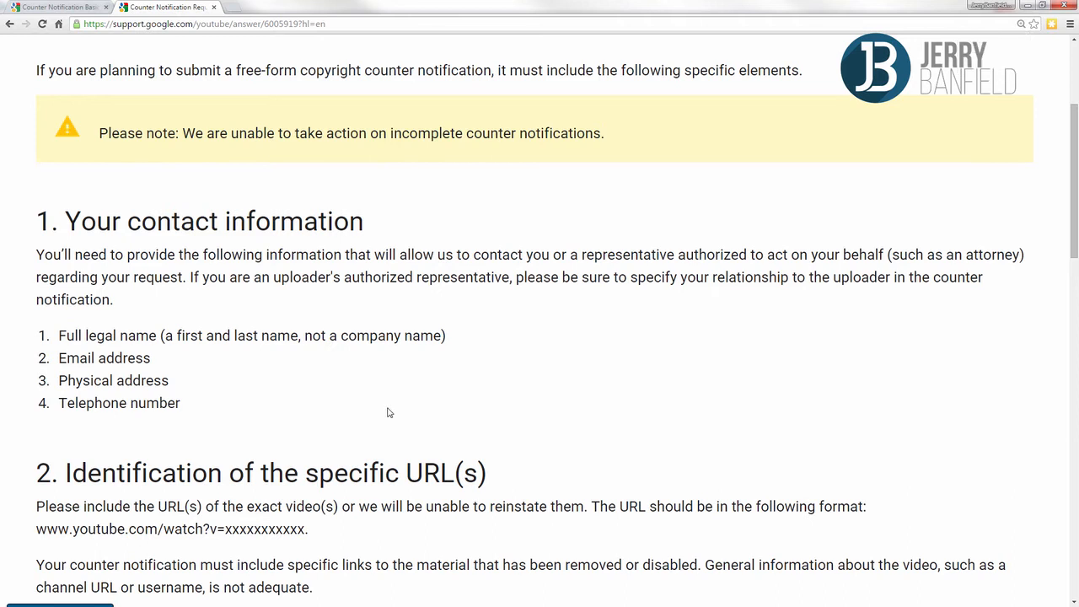
{"action": "scroll", "scroll_direction": "down", "scroll_amount": 3}
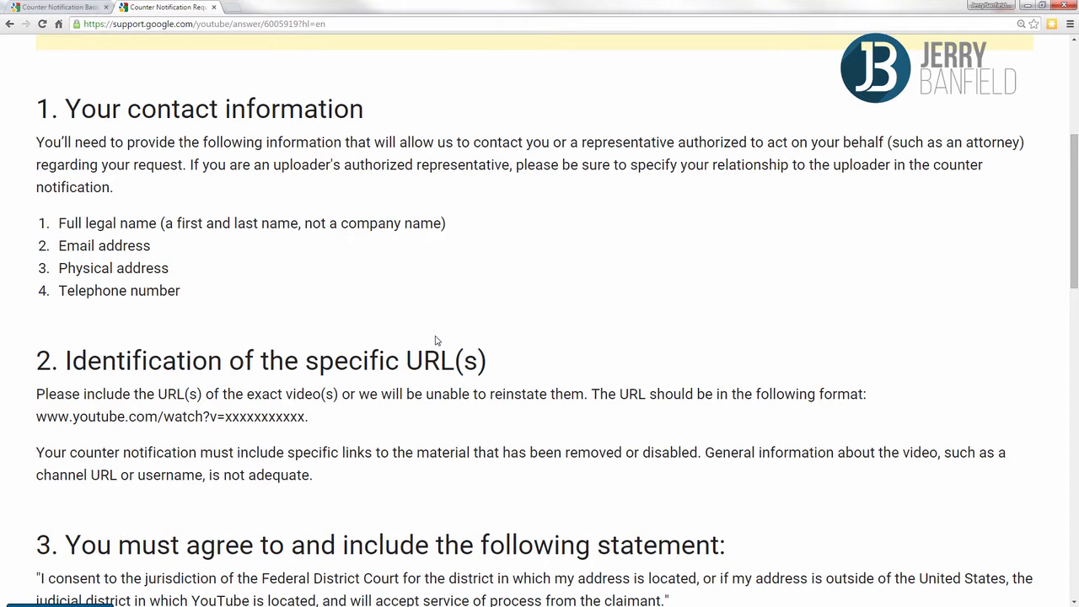
{"action": "mouse_move", "coordinate": [433, 329]}
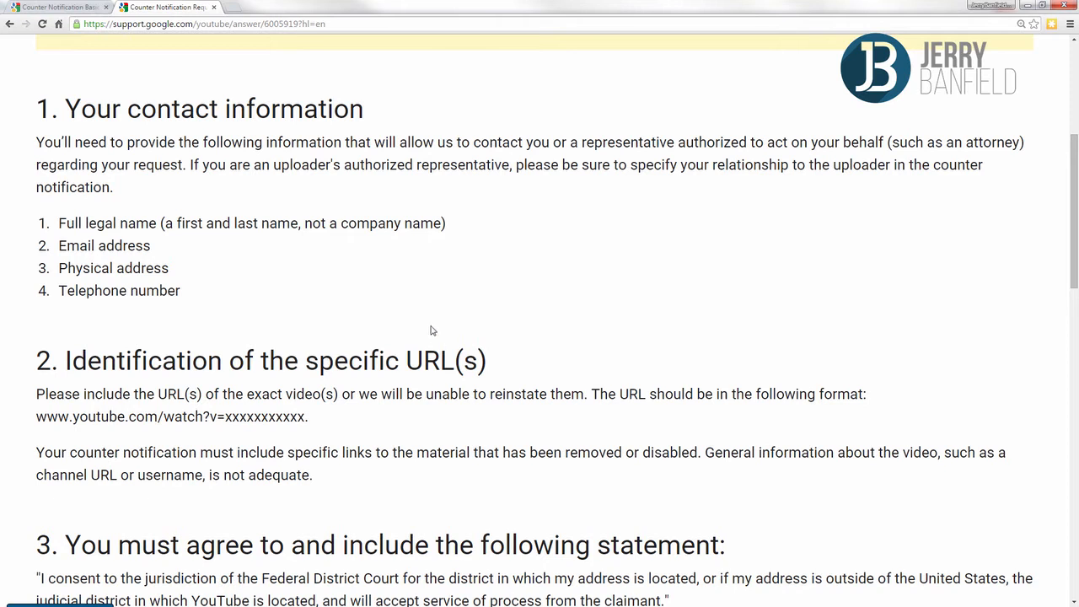
{"action": "mouse_move", "coordinate": [425, 336]}
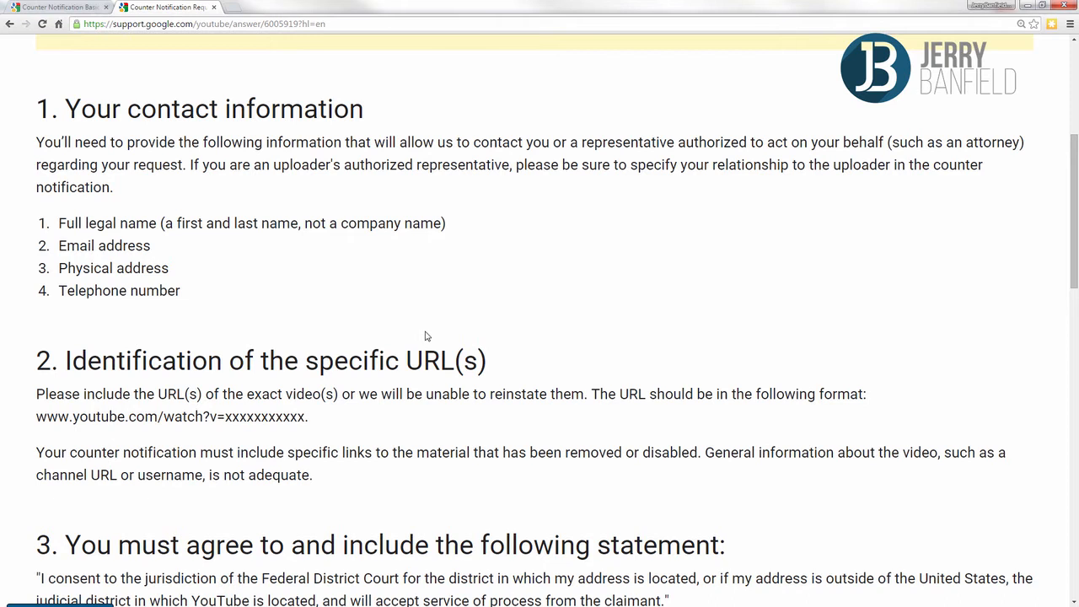
{"action": "scroll", "scroll_direction": "down", "scroll_amount": 3}
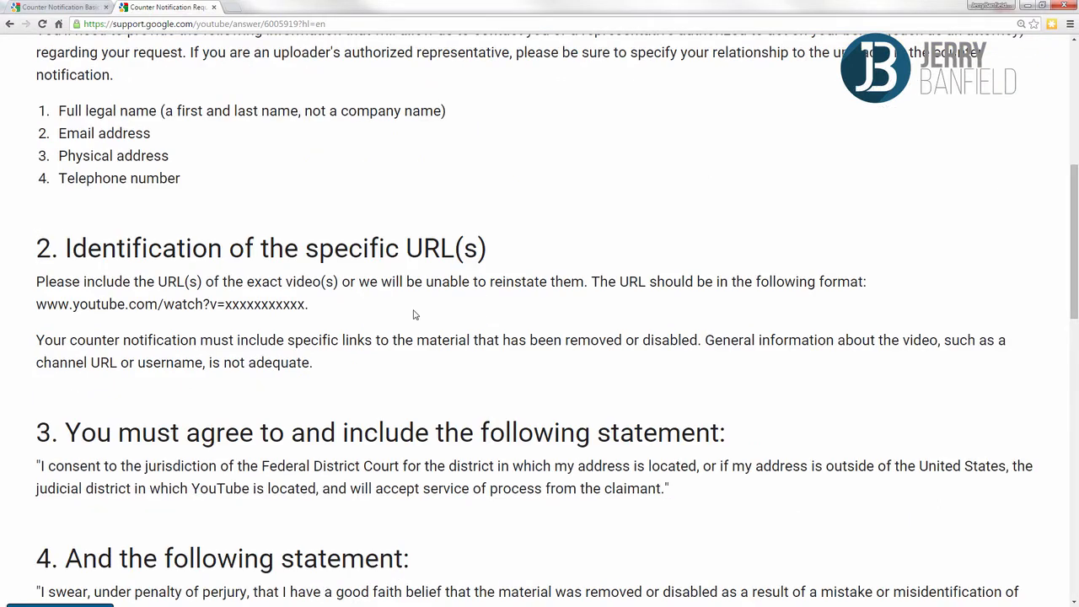
{"action": "mouse_move", "coordinate": [425, 310]}
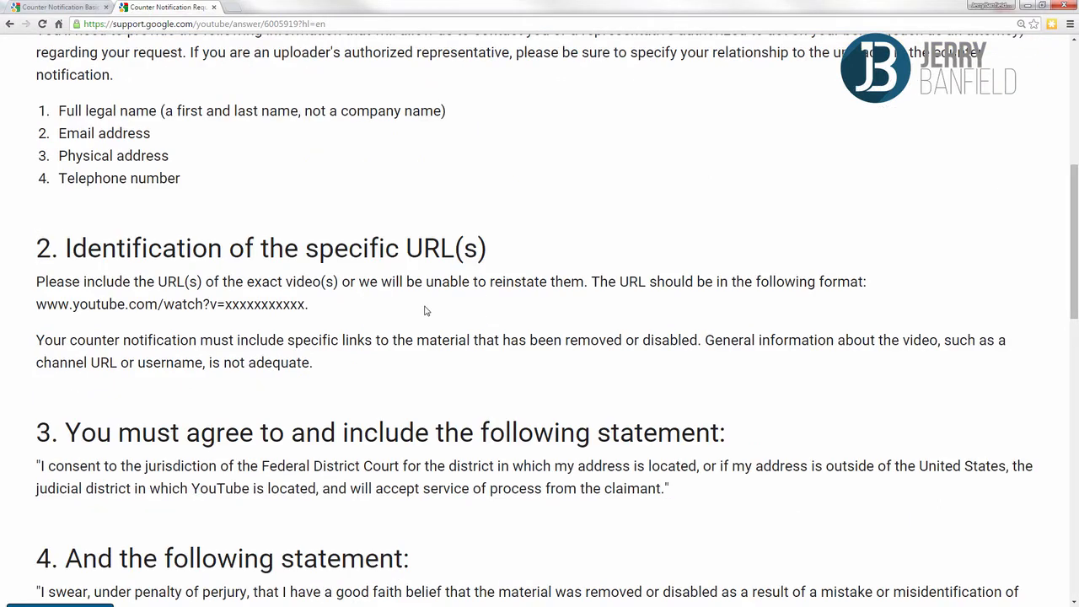
{"action": "scroll", "scroll_direction": "down", "scroll_amount": 3}
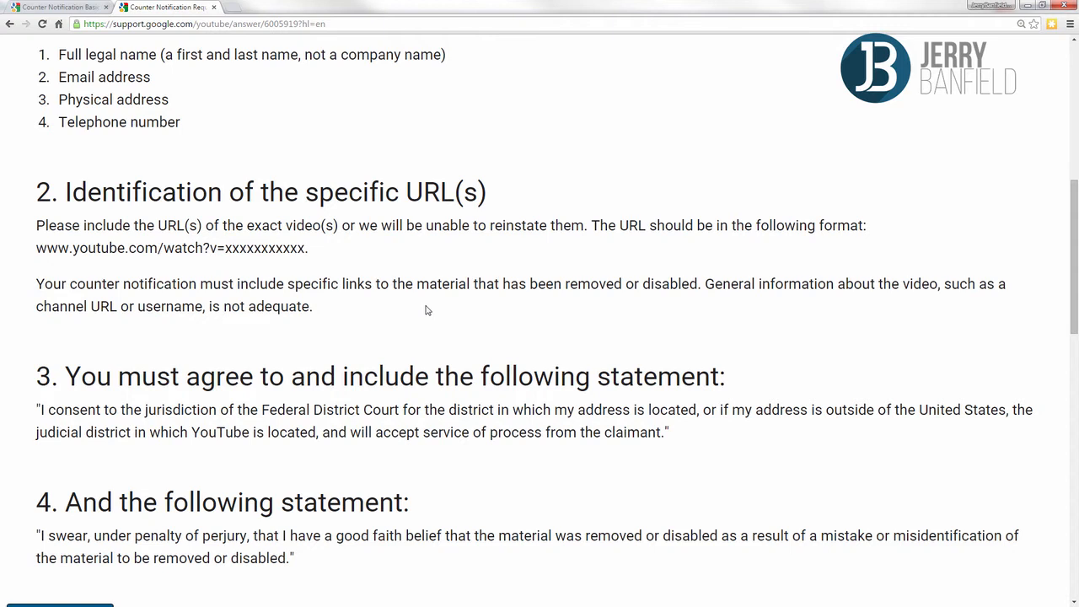
{"action": "scroll", "scroll_direction": "down", "scroll_amount": 3}
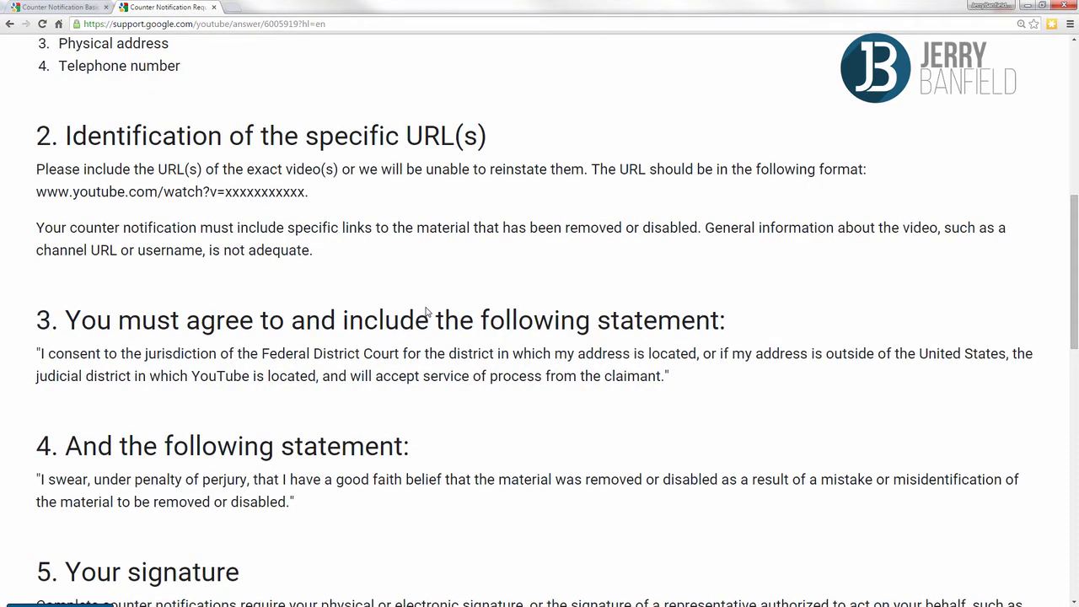
{"action": "scroll", "scroll_direction": "down", "scroll_amount": 3}
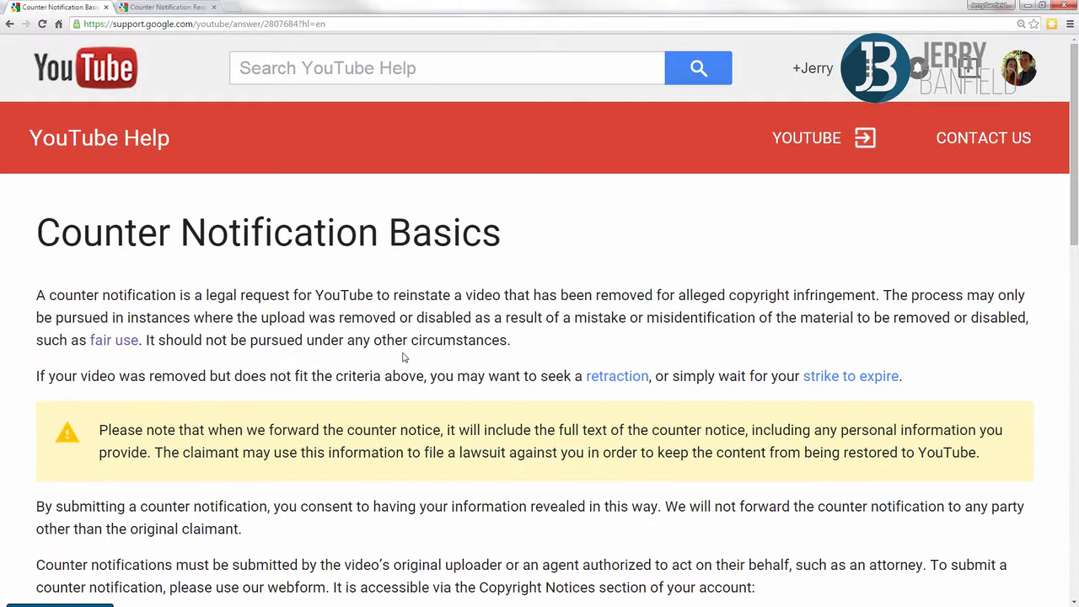
Step: Return to the Bad standing account status screenshot showing one copyright strike
{"action": "scroll", "scroll_direction": "down", "scroll_amount": 3}
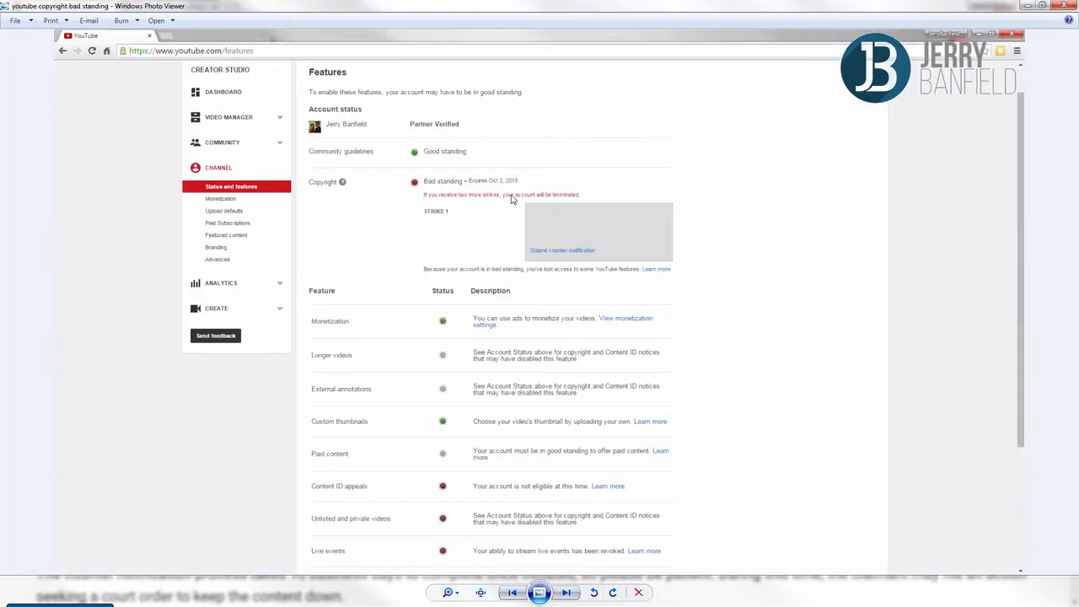
{"action": "mouse_move", "coordinate": [869, 108]}
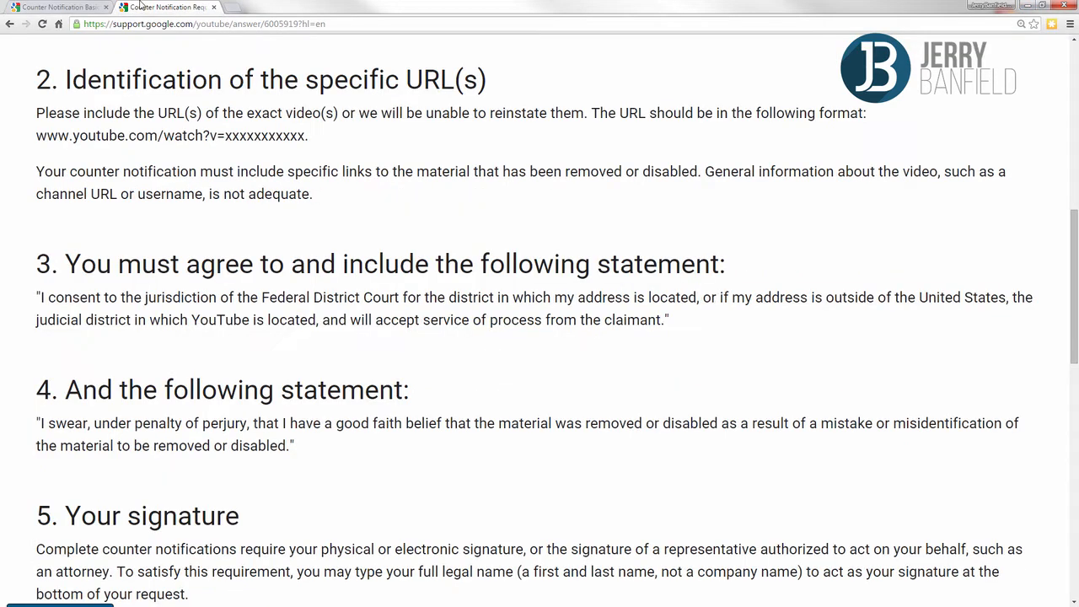
{"action": "mouse_move", "coordinate": [552, 230]}
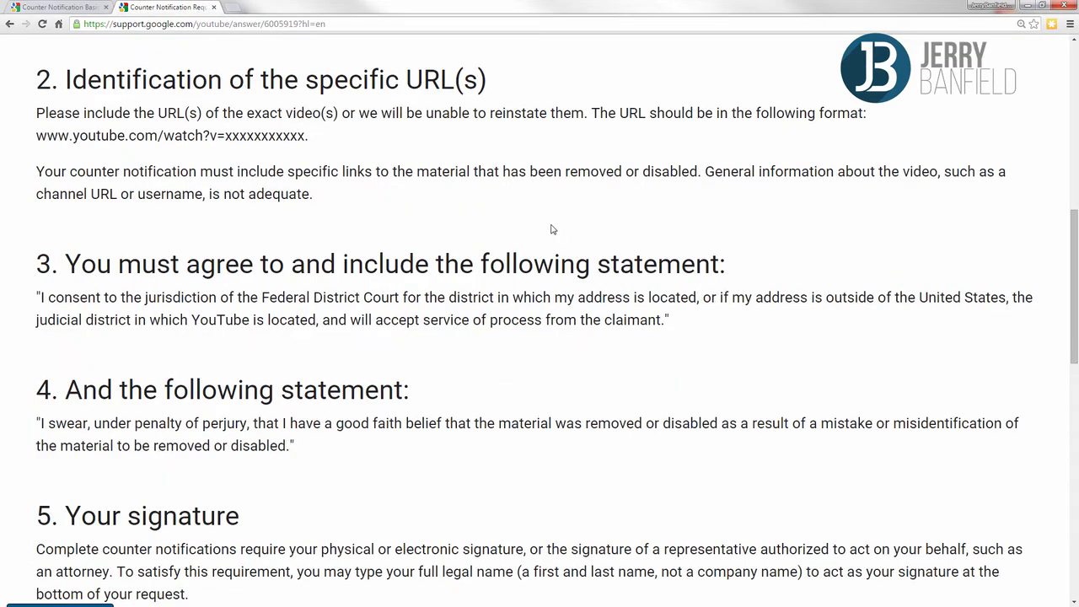
{"action": "scroll", "scroll_direction": "up", "scroll_amount": 3}
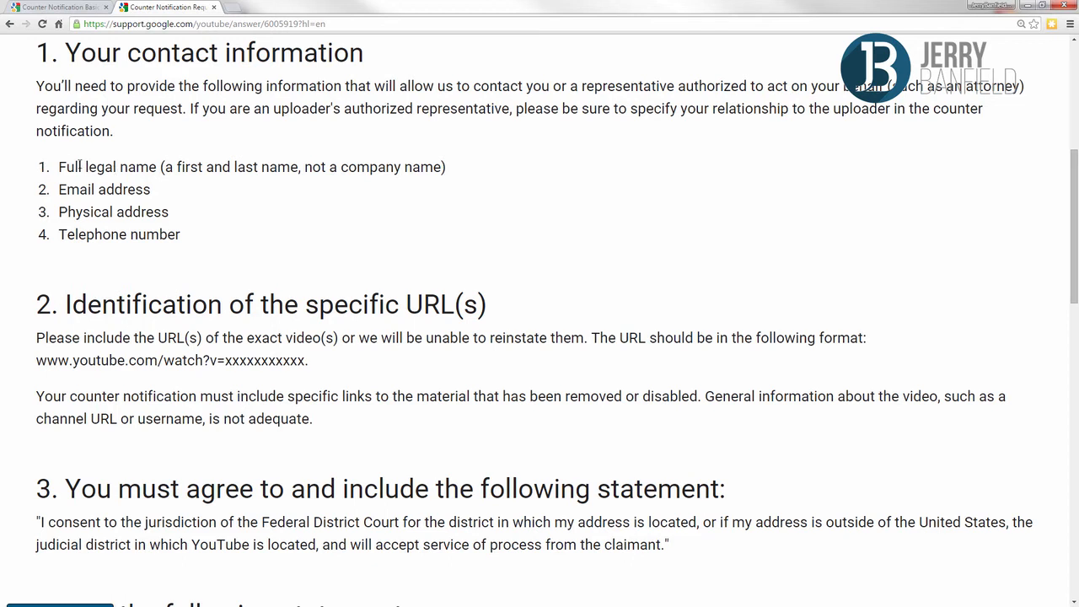
{"action": "scroll", "scroll_direction": "down", "scroll_amount": 3}
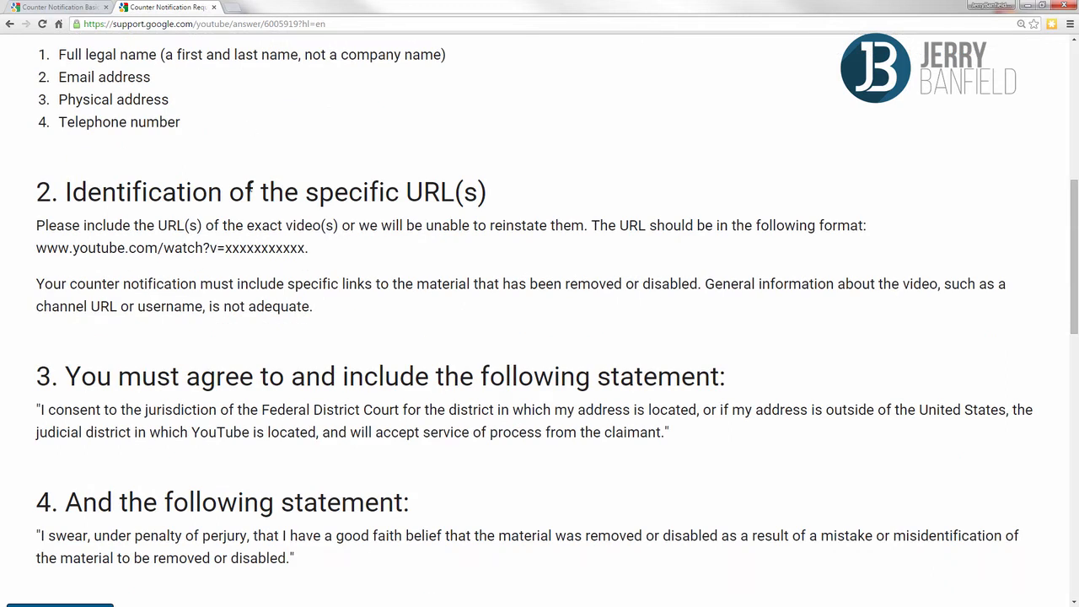
{"action": "mouse_move", "coordinate": [627, 183]}
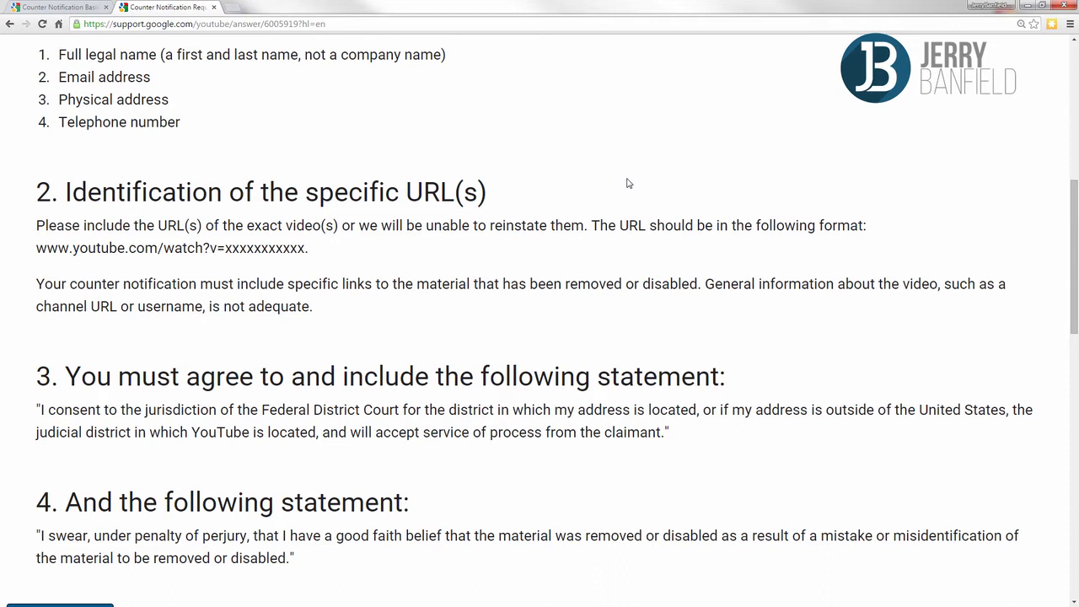
{"action": "mouse_move", "coordinate": [517, 199]}
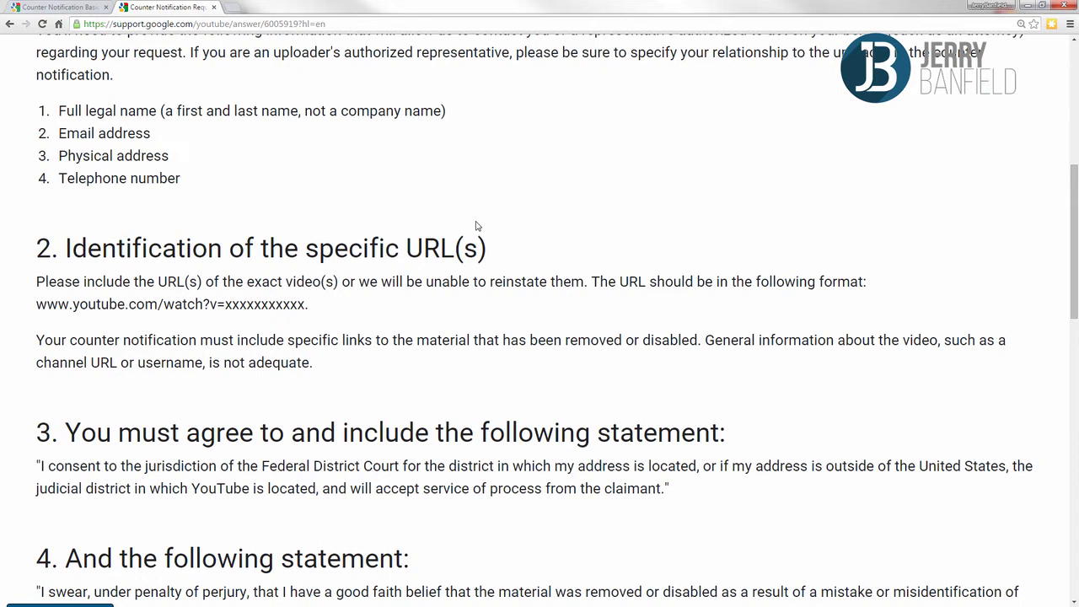
{"action": "mouse_move", "coordinate": [95, 148]}
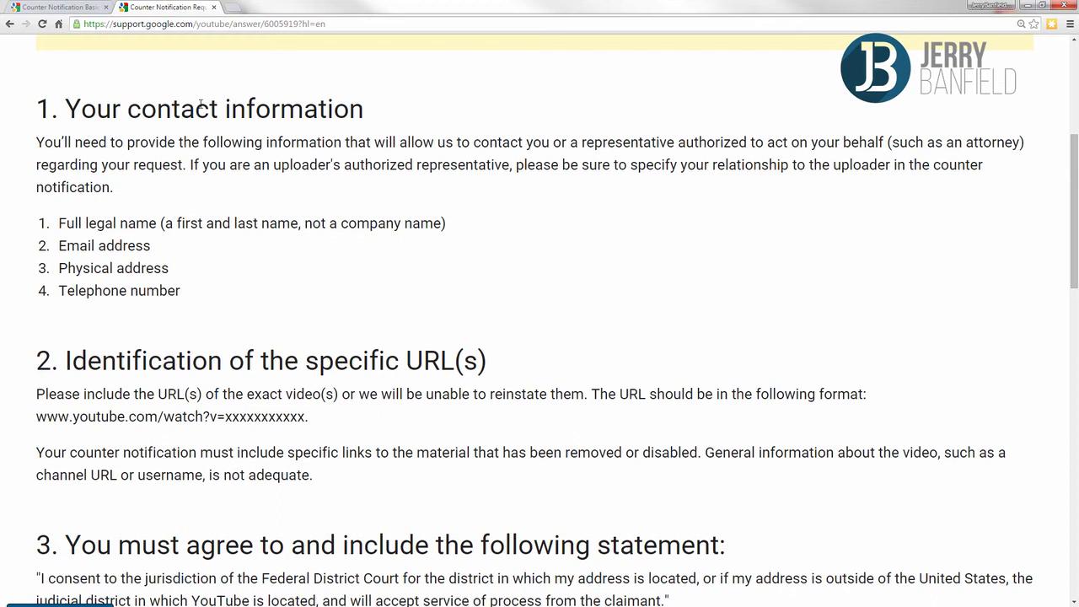
{"action": "scroll", "scroll_direction": "down", "scroll_amount": 3}
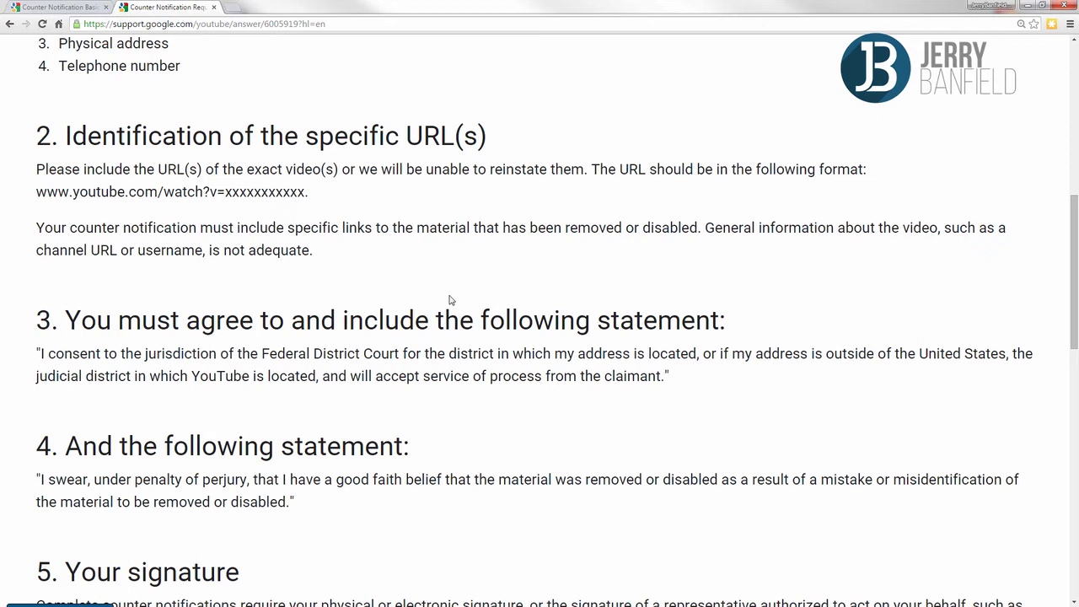
{"action": "scroll", "scroll_direction": "down", "scroll_amount": 3}
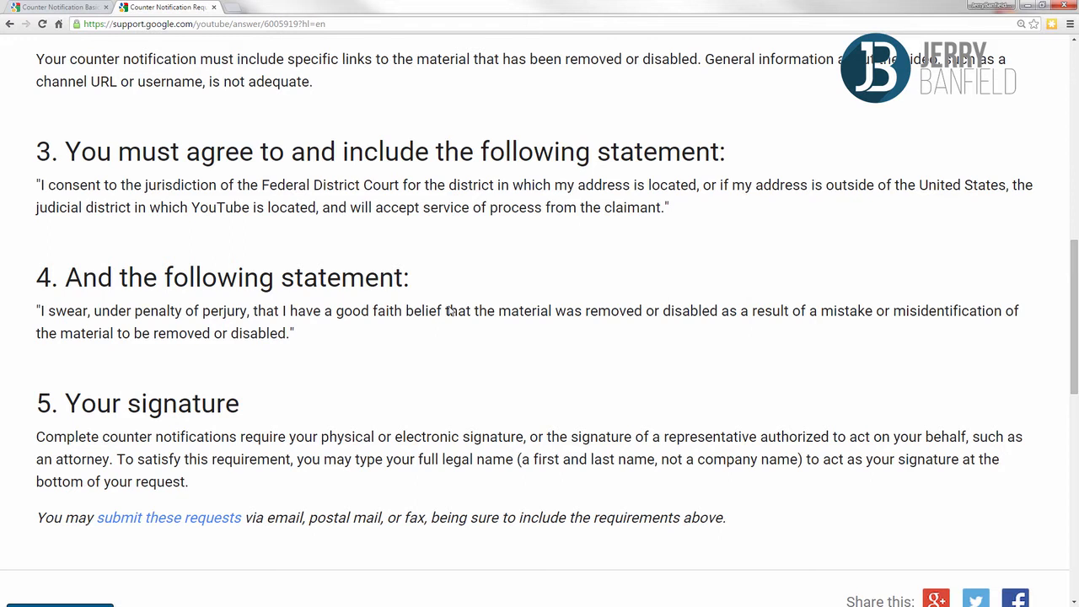
{"action": "left_click", "coordinate": [55, 7]}
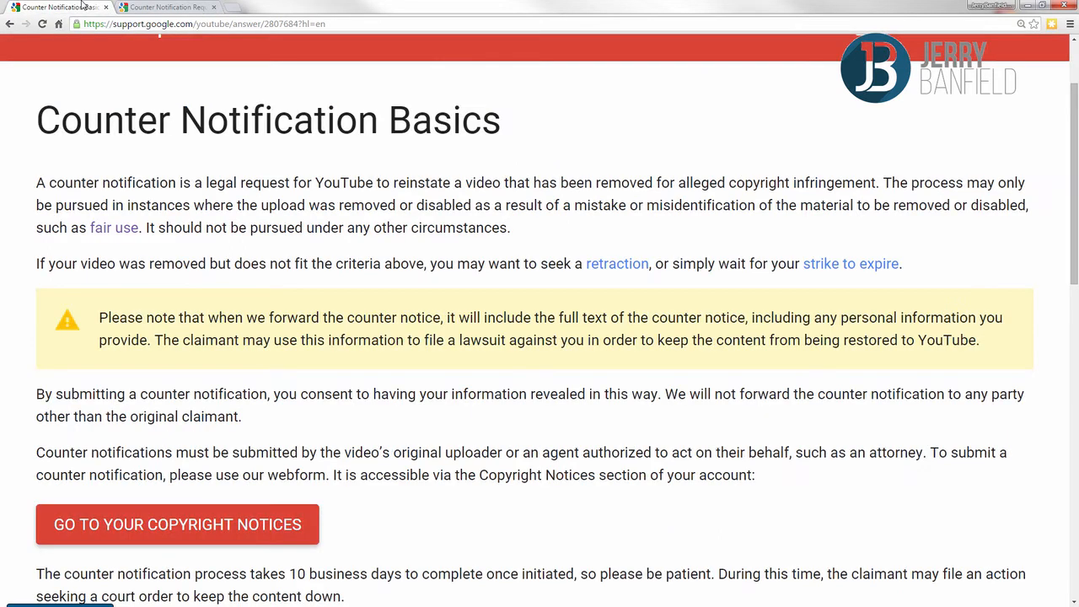
{"action": "scroll", "scroll_direction": "down", "scroll_amount": 3}
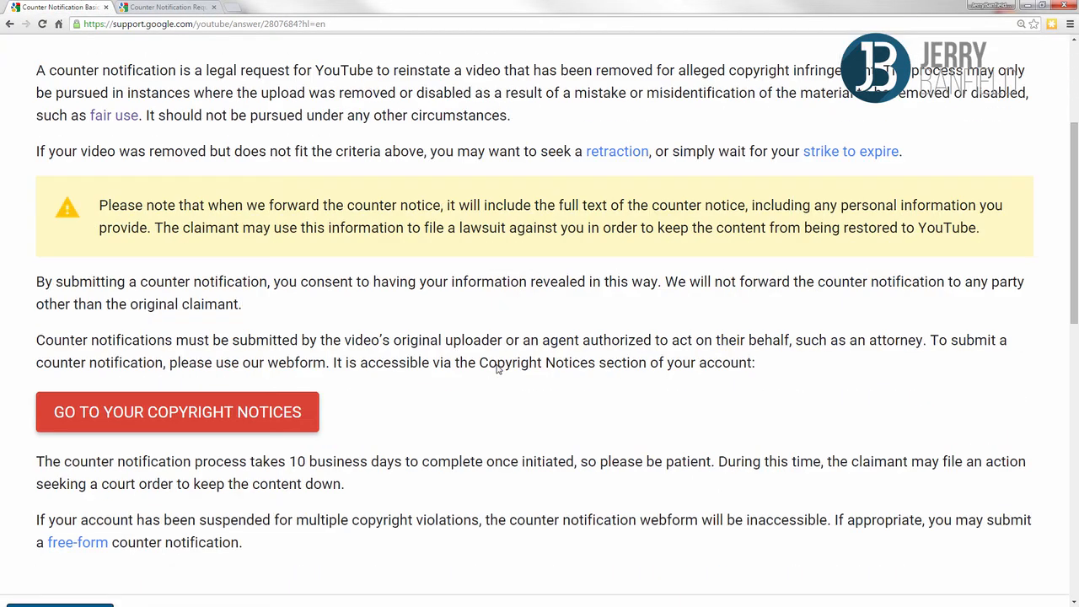
{"action": "mouse_move", "coordinate": [95, 267]}
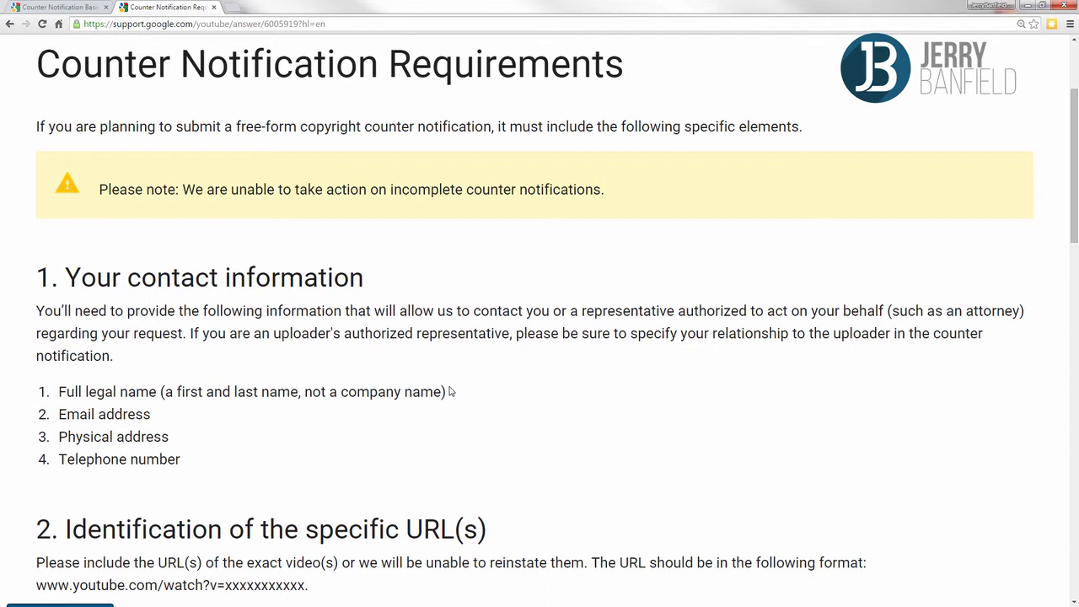
{"action": "scroll", "scroll_direction": "down", "scroll_amount": 3}
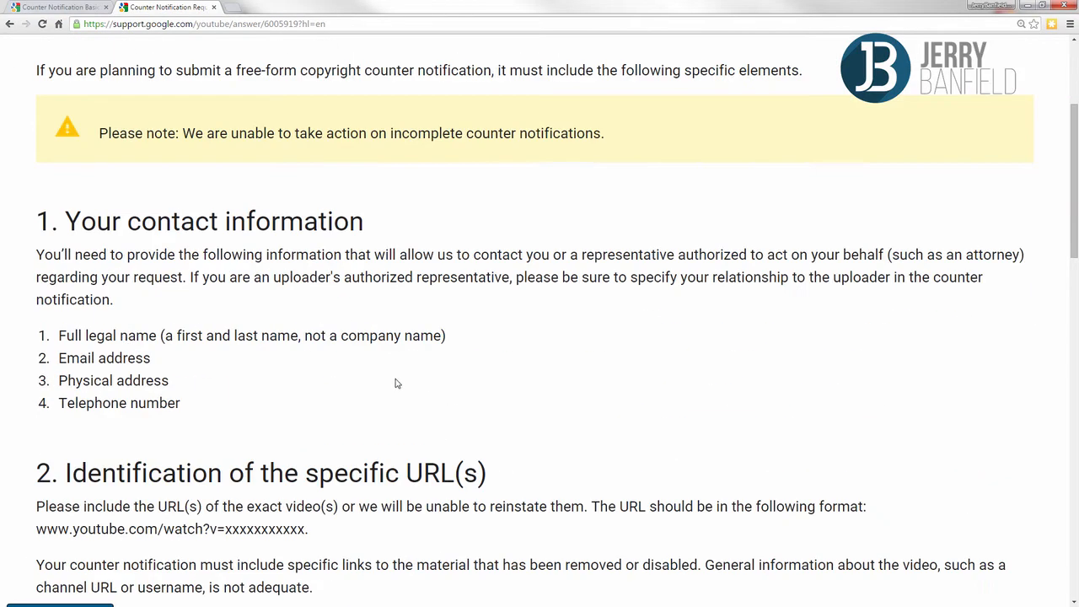
{"action": "mouse_move", "coordinate": [424, 329]}
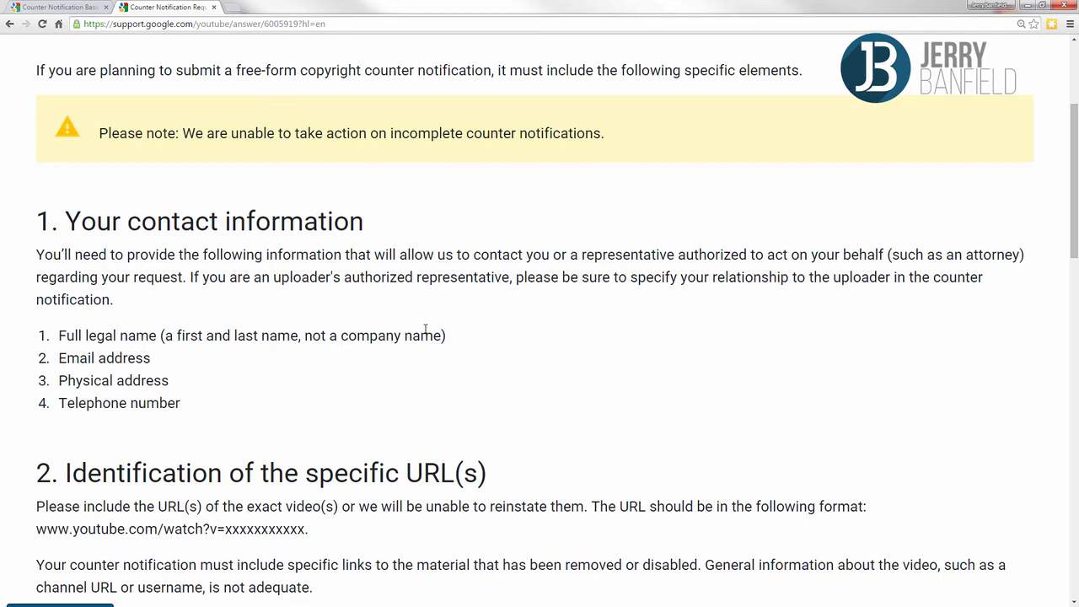
{"action": "mouse_move", "coordinate": [425, 329]}
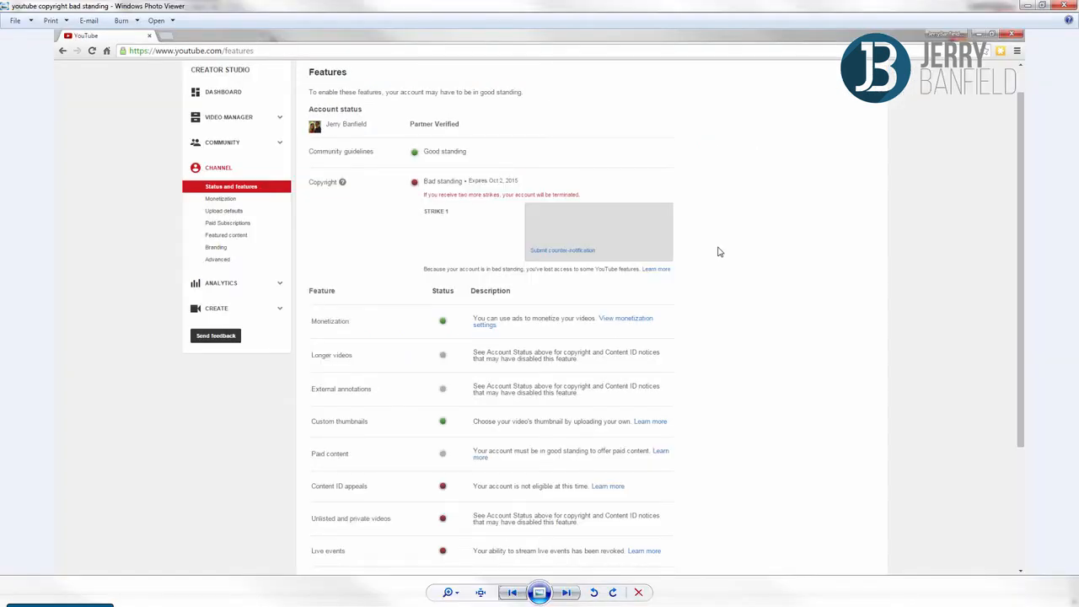
{"action": "mouse_move", "coordinate": [558, 317]}
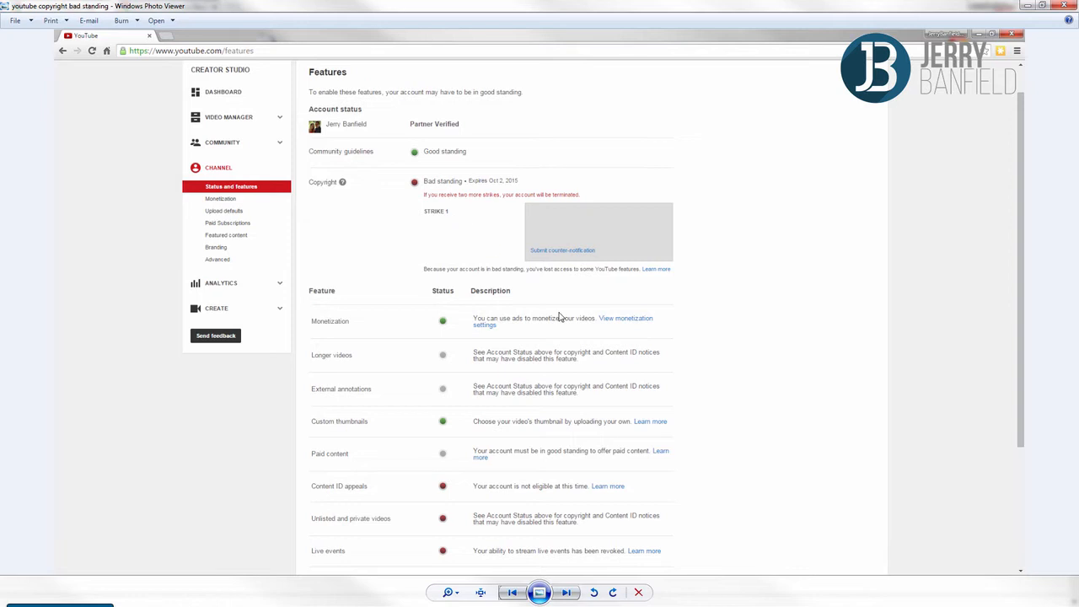
{"action": "mouse_move", "coordinate": [602, 342]}
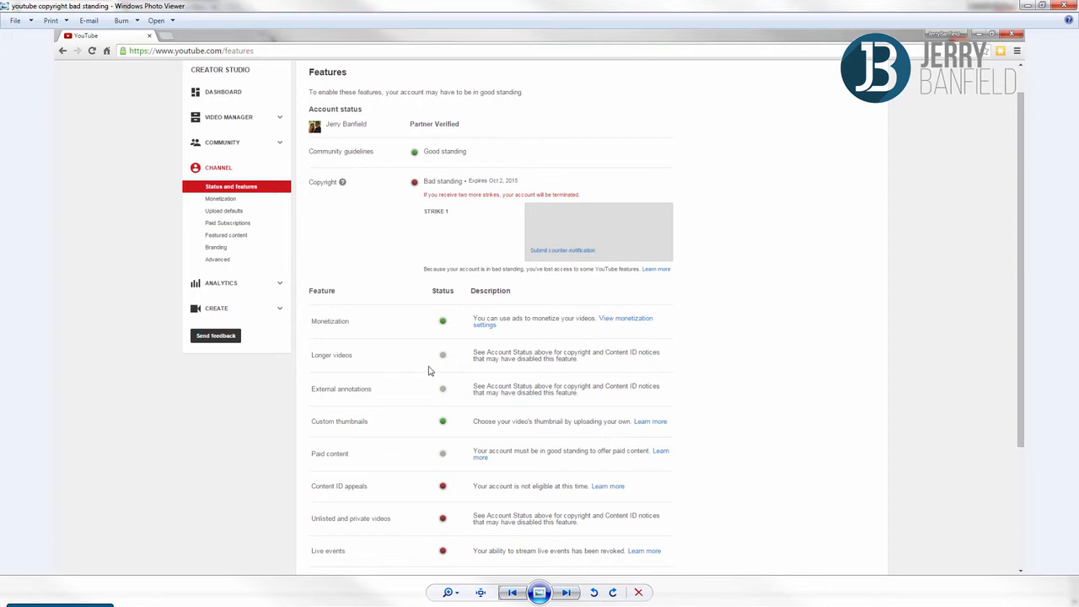
{"action": "mouse_move", "coordinate": [335, 382]}
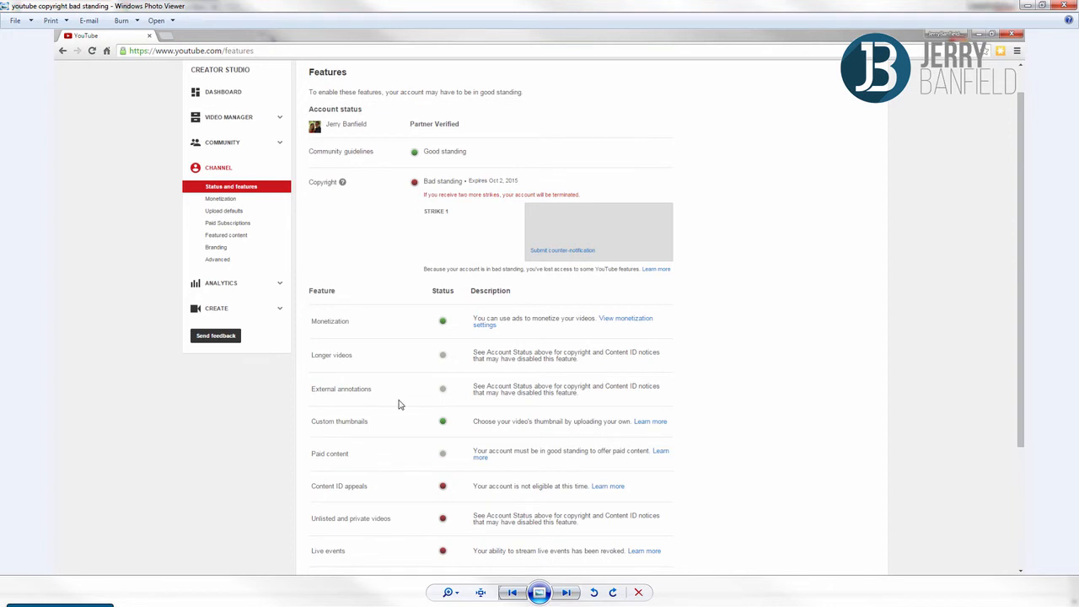
{"action": "mouse_move", "coordinate": [354, 571]}
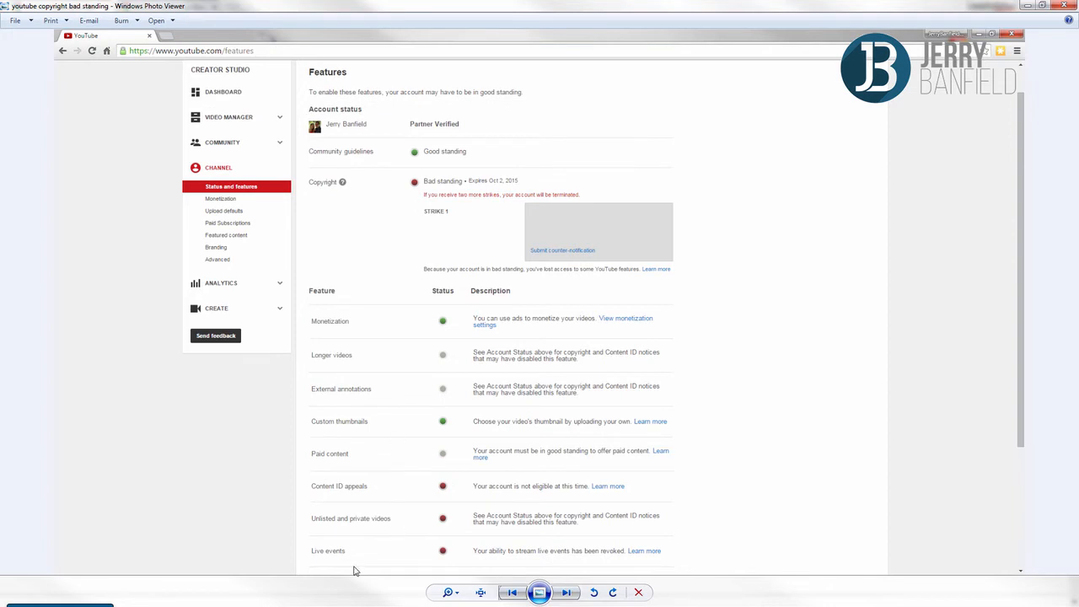
{"action": "mouse_move", "coordinate": [367, 531]}
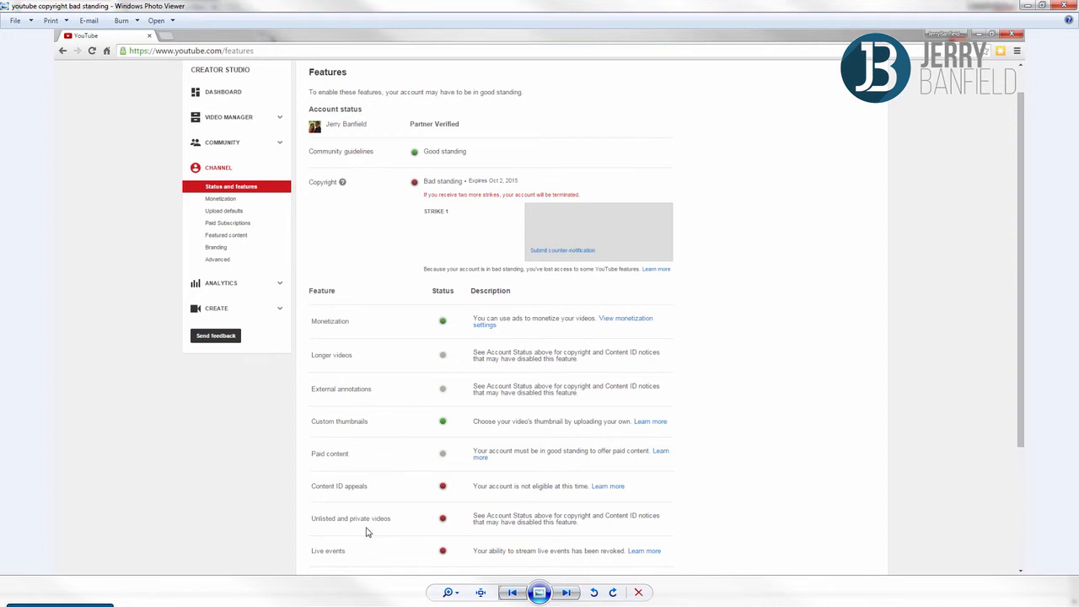
{"action": "mouse_move", "coordinate": [367, 333]}
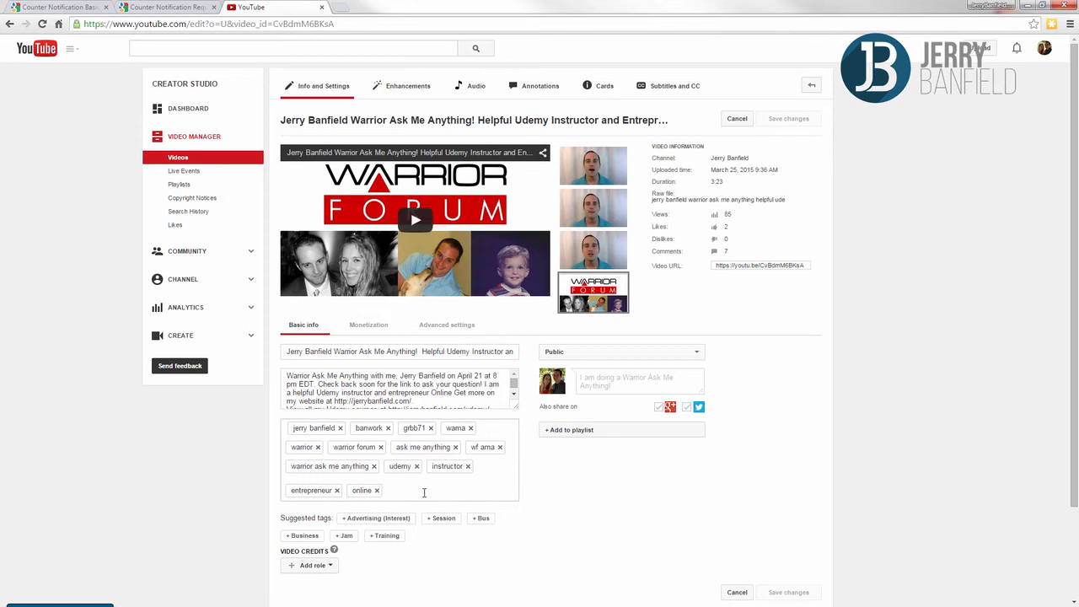
{"action": "mouse_move", "coordinate": [425, 496]}
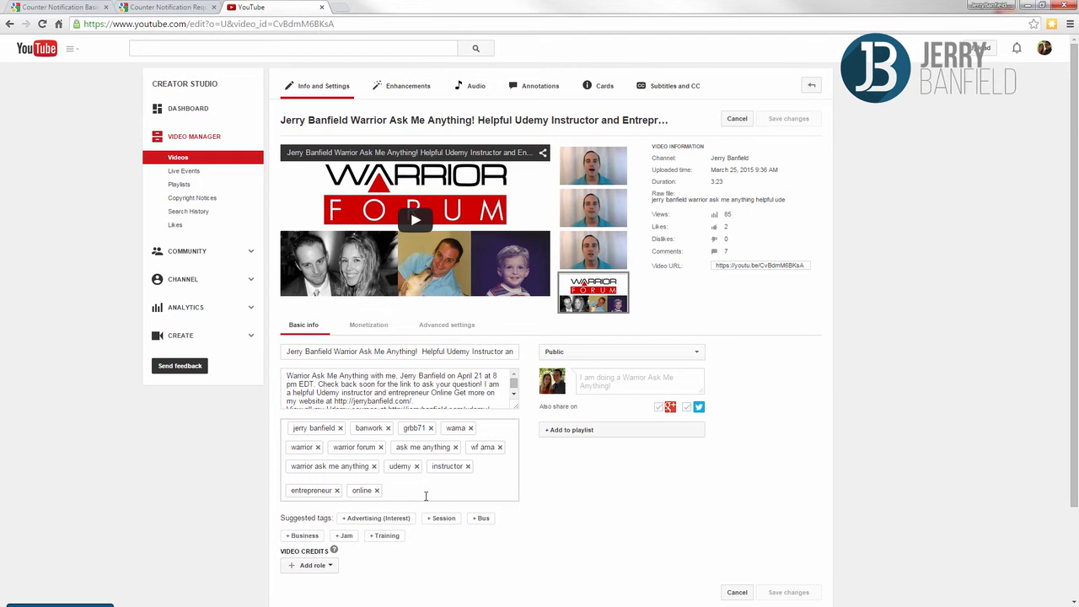
Step: Place the cursor in the Ask Me Anything video's tags field
{"action": "left_click", "coordinate": [385, 489]}
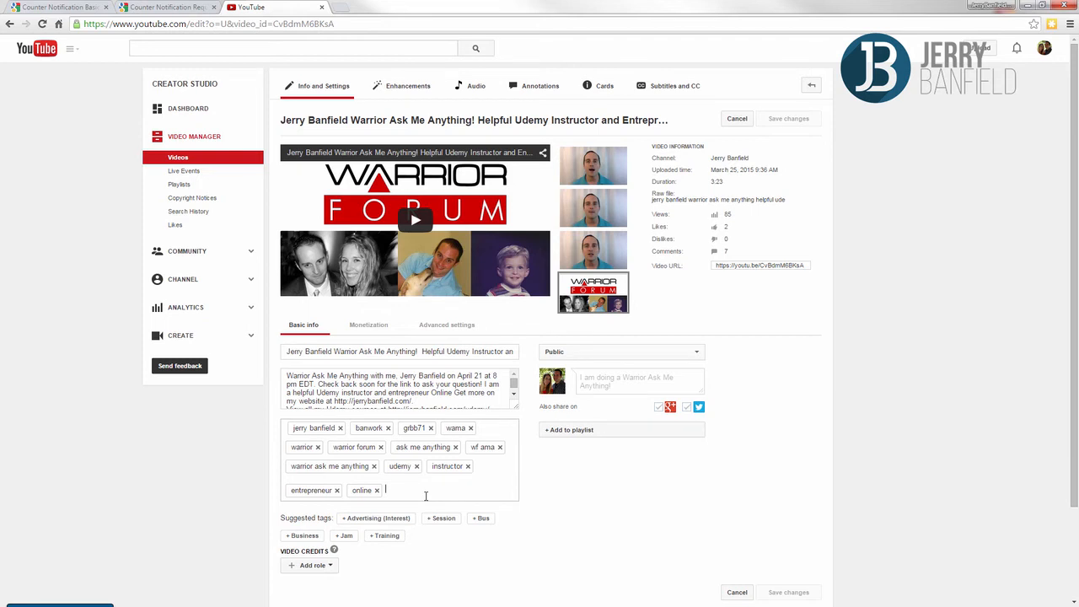
{"action": "left_click", "coordinate": [54, 7]}
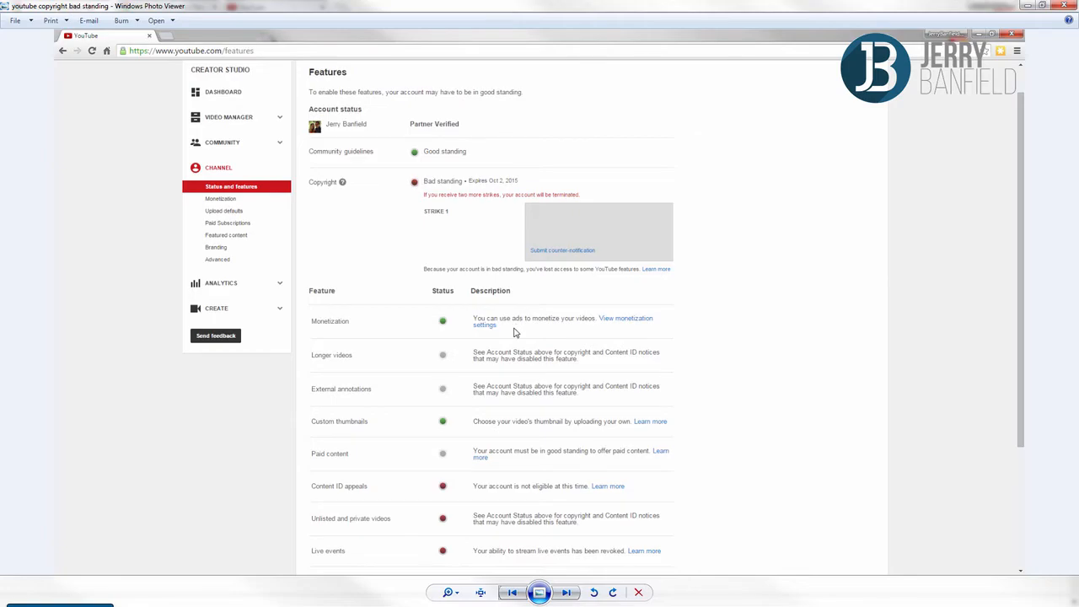
{"action": "mouse_move", "coordinate": [714, 239]}
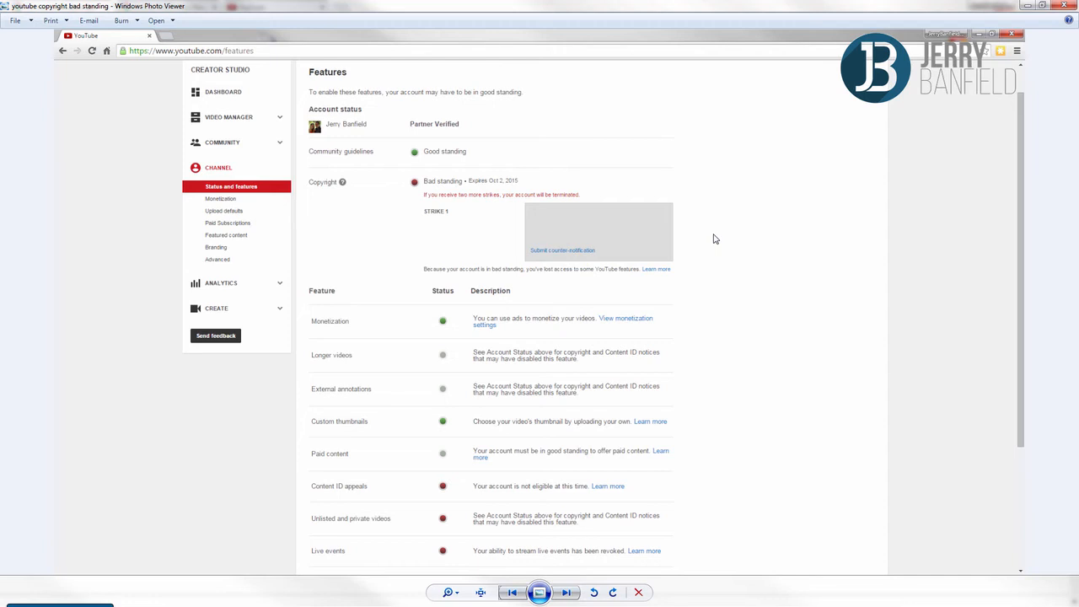
{"action": "mouse_move", "coordinate": [577, 262]}
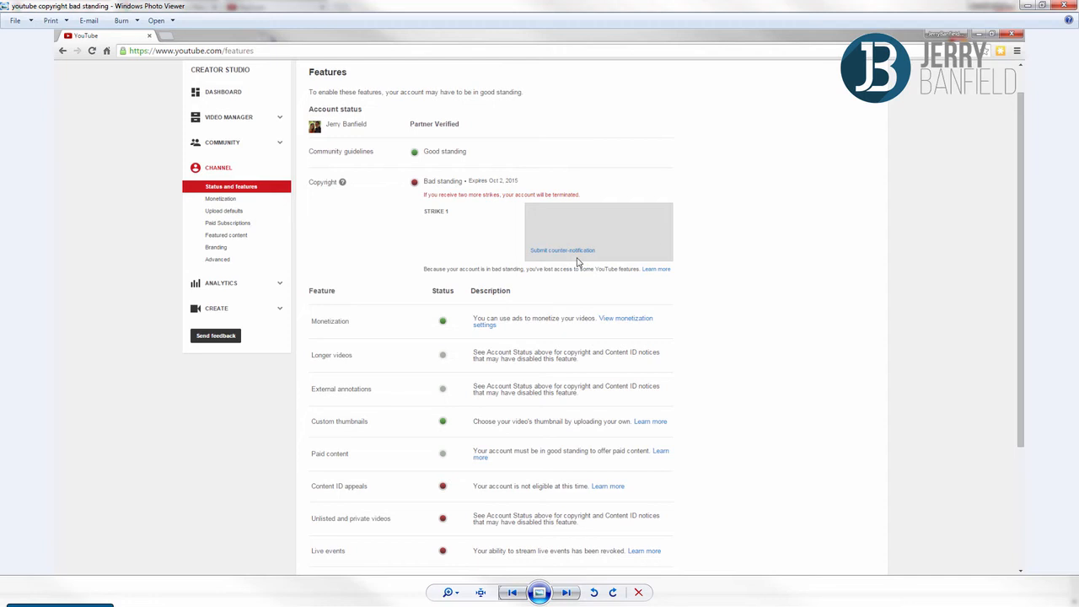
{"action": "mouse_move", "coordinate": [586, 259]}
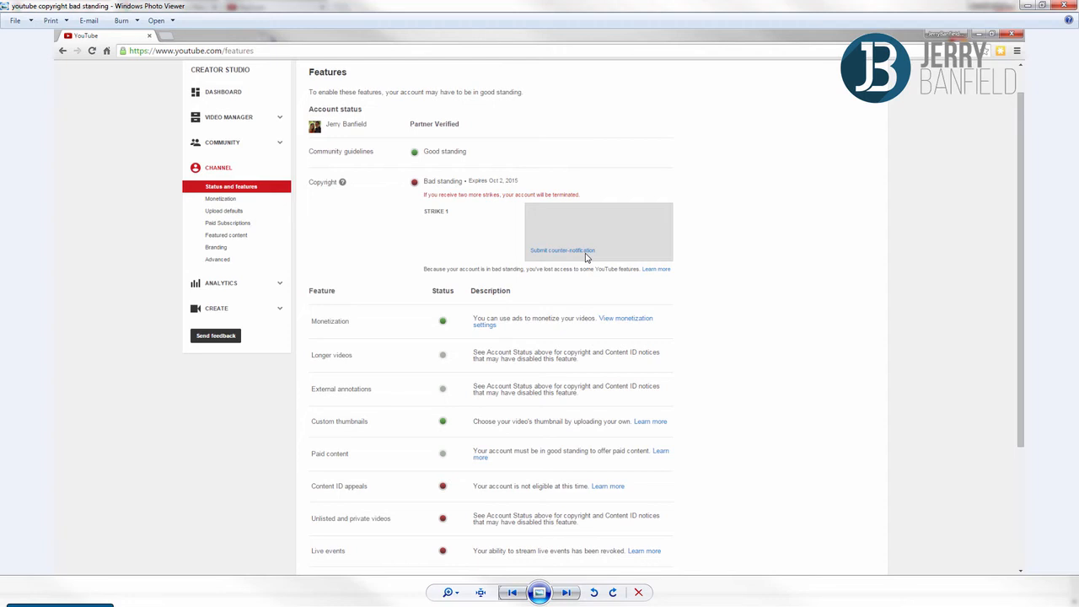
{"action": "mouse_move", "coordinate": [586, 234]}
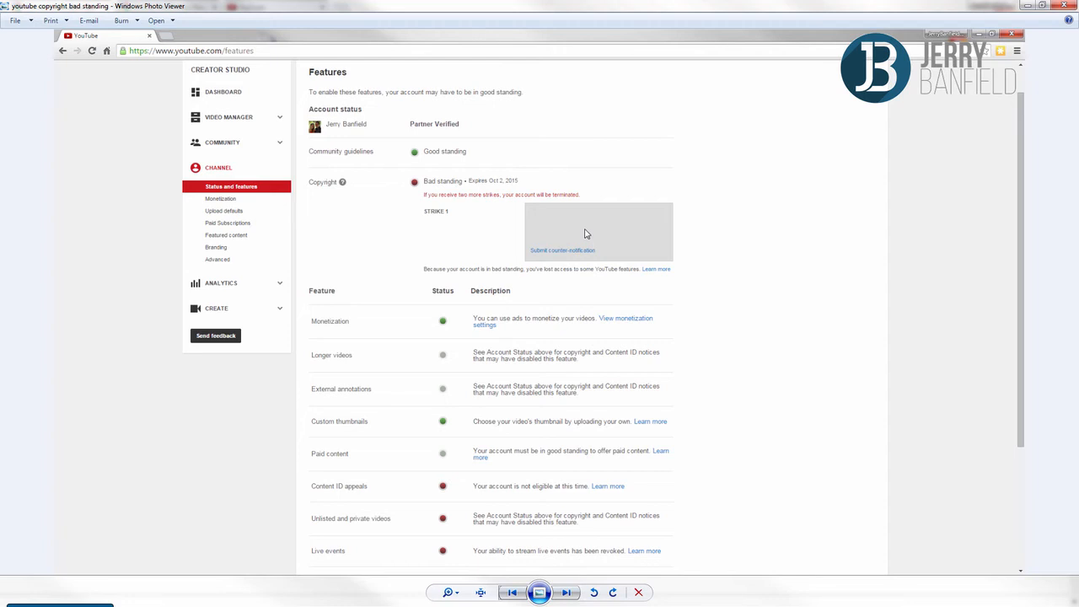
{"action": "mouse_move", "coordinate": [1016, 284]}
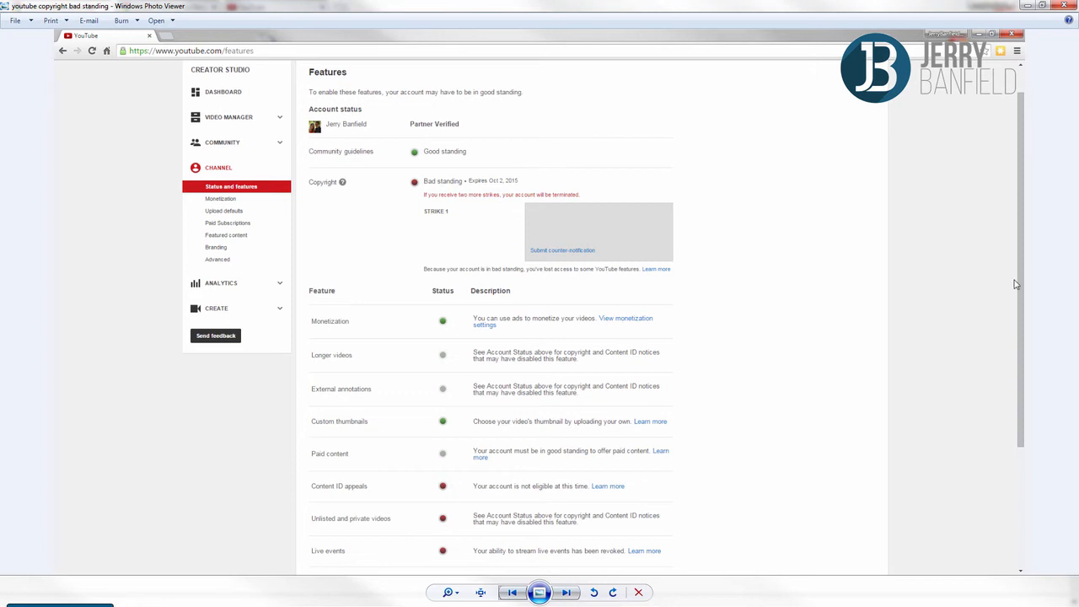
{"action": "mouse_move", "coordinate": [974, 283]}
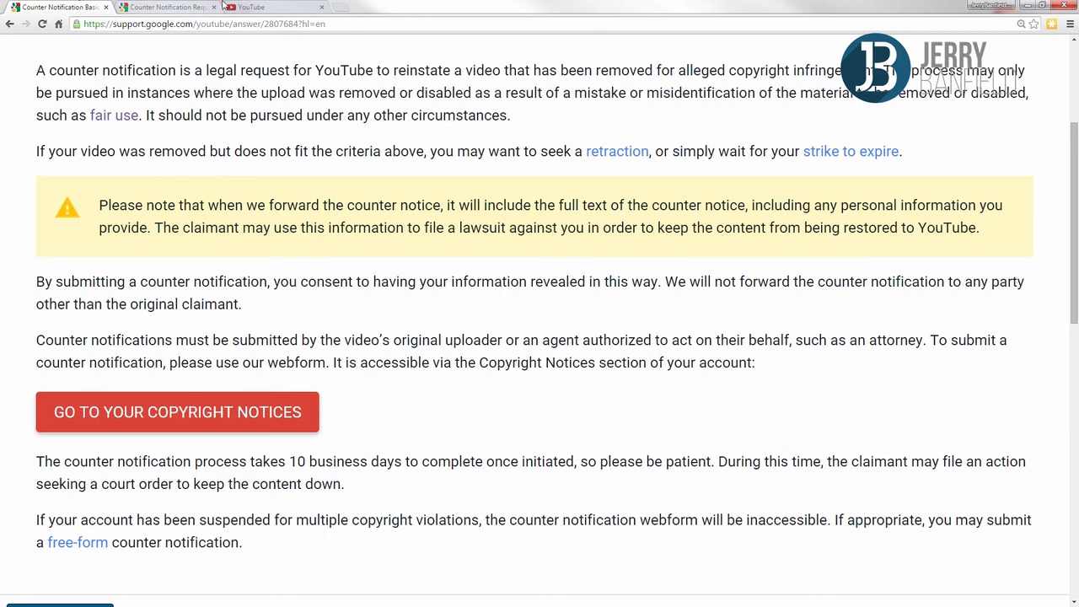
Step: Go from the video edit page to the Dashboard, then View channel
{"action": "left_click", "coordinate": [253, 6]}
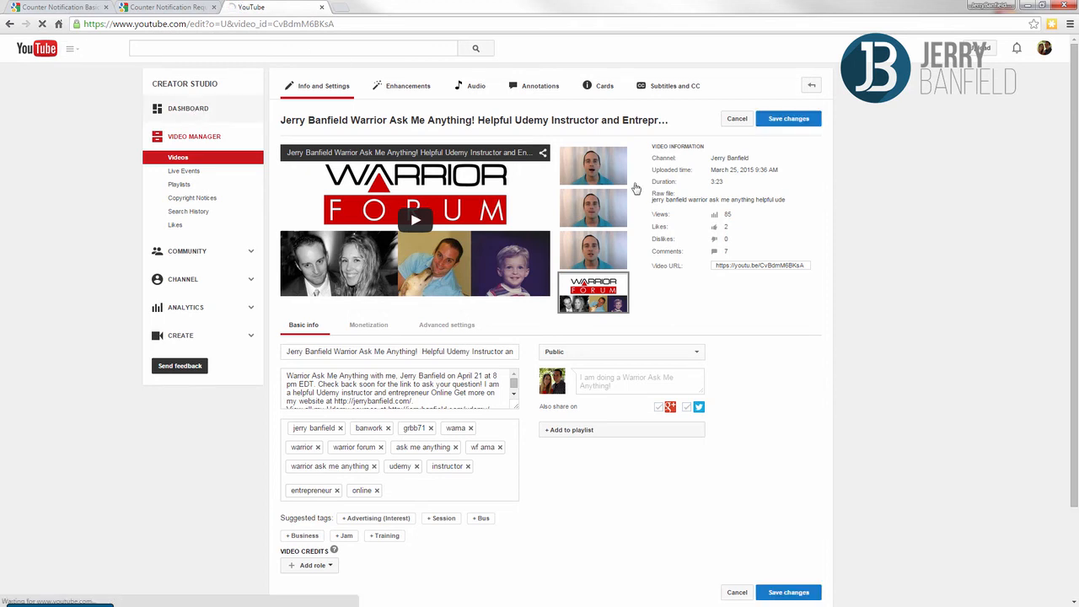
{"action": "left_click", "coordinate": [187, 108]}
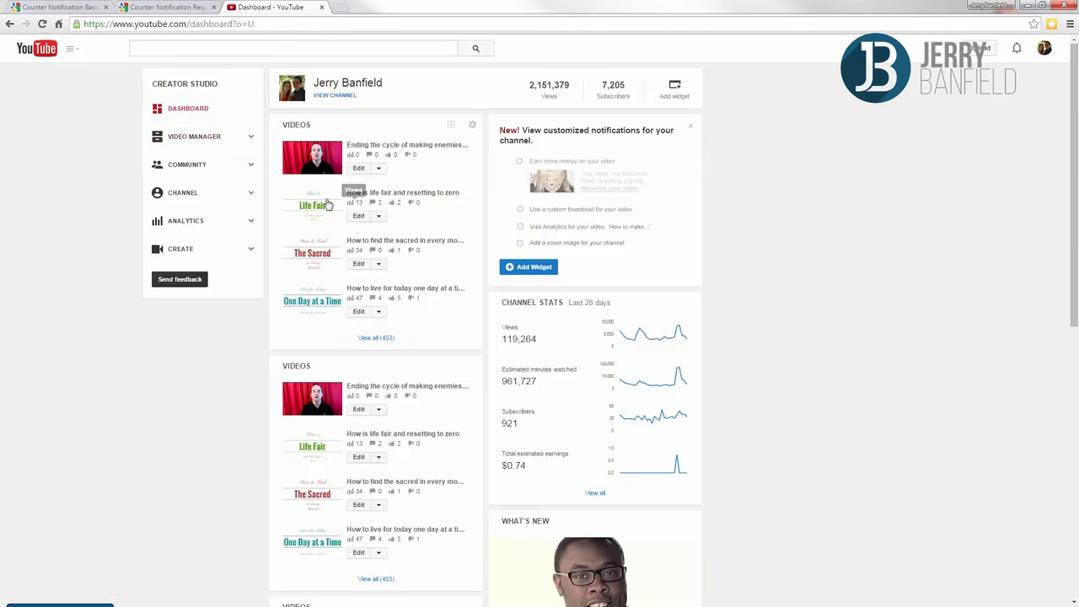
{"action": "mouse_move", "coordinate": [421, 99]}
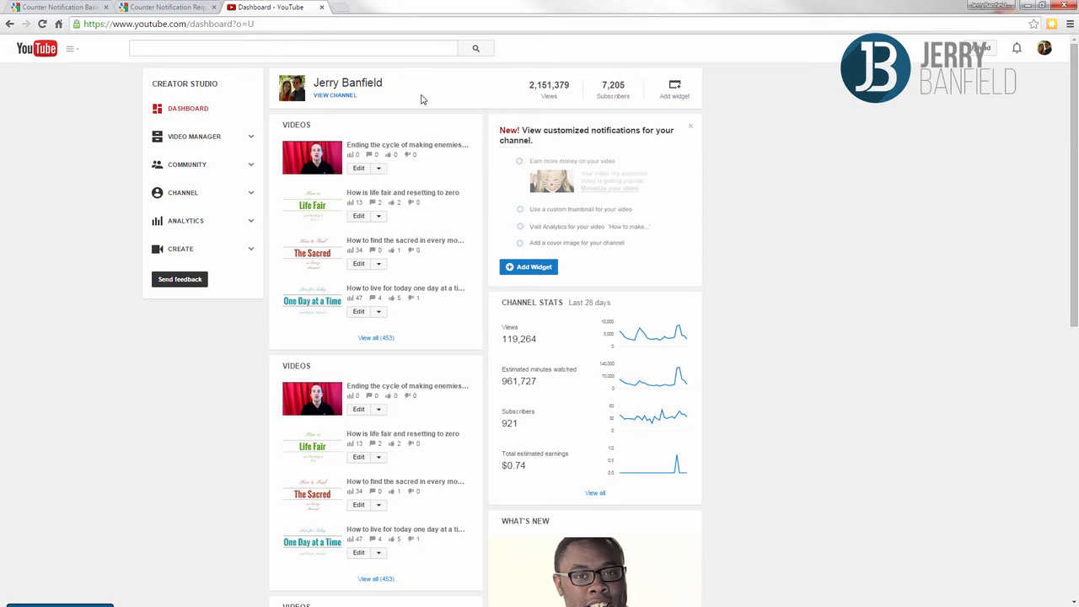
{"action": "left_click", "coordinate": [334, 94]}
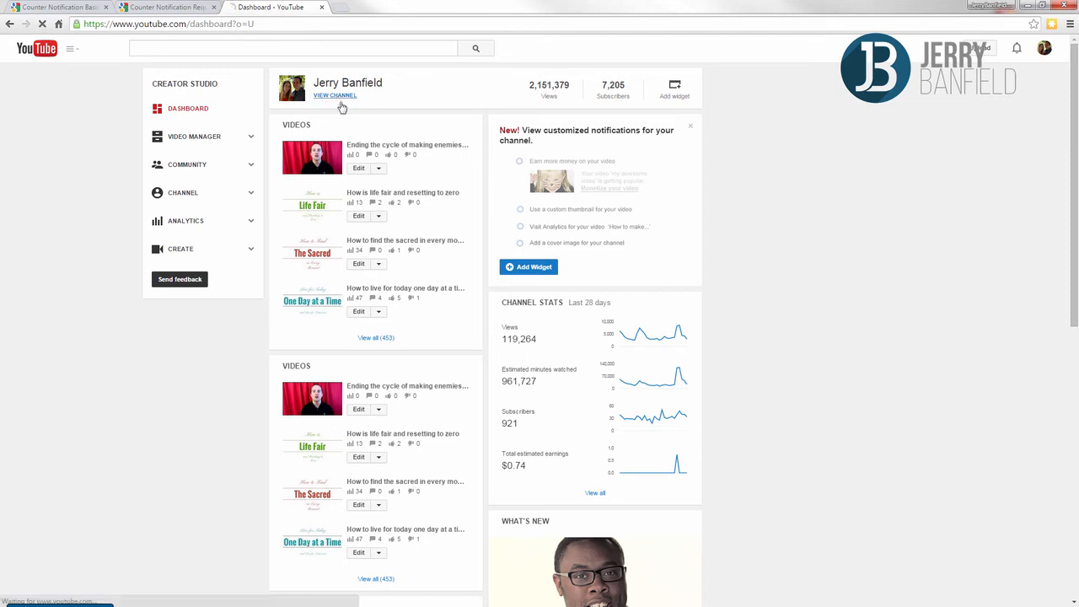
{"action": "left_click", "coordinate": [335, 95]}
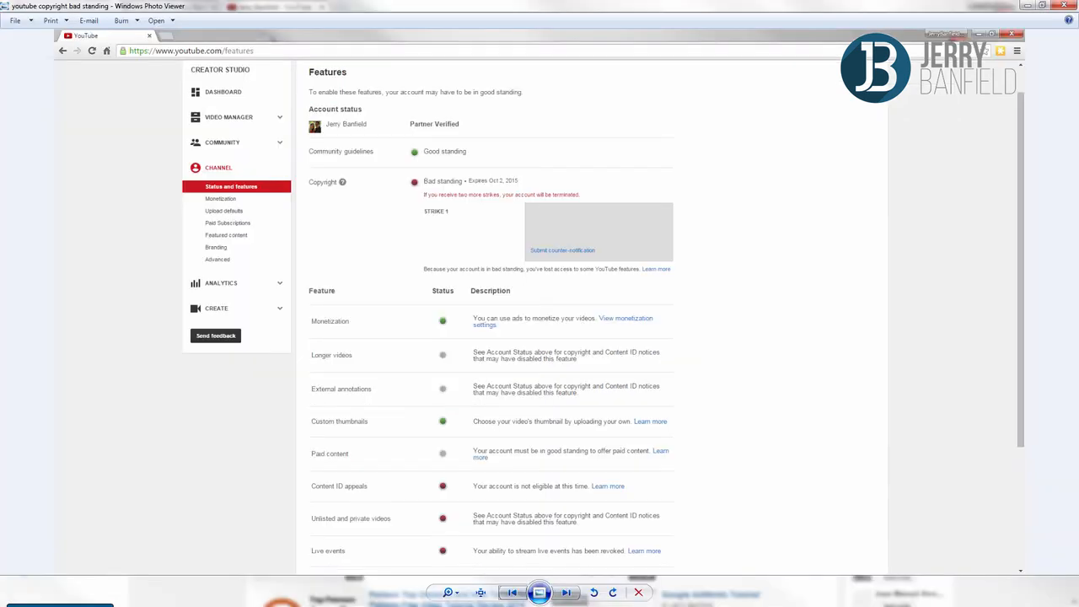
{"action": "mouse_move", "coordinate": [557, 258]}
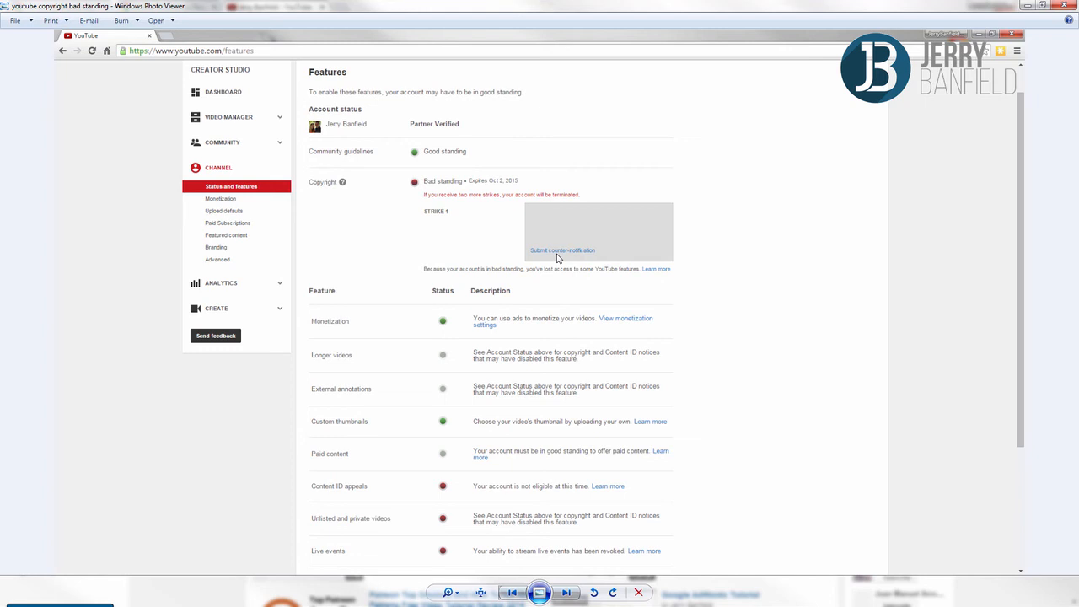
{"action": "mouse_move", "coordinate": [558, 256]}
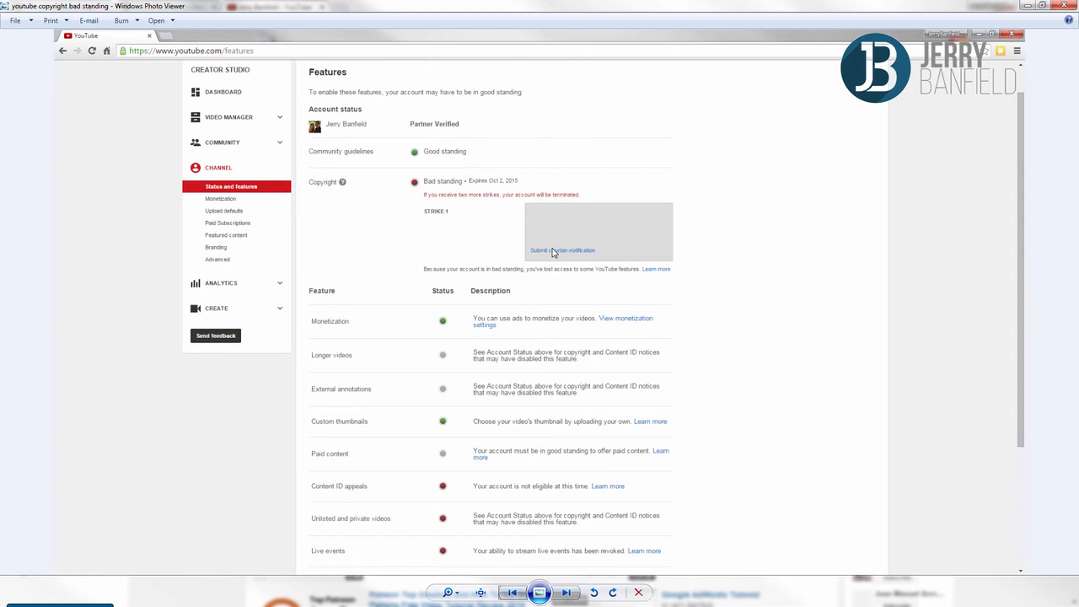
{"action": "mouse_move", "coordinate": [539, 203]}
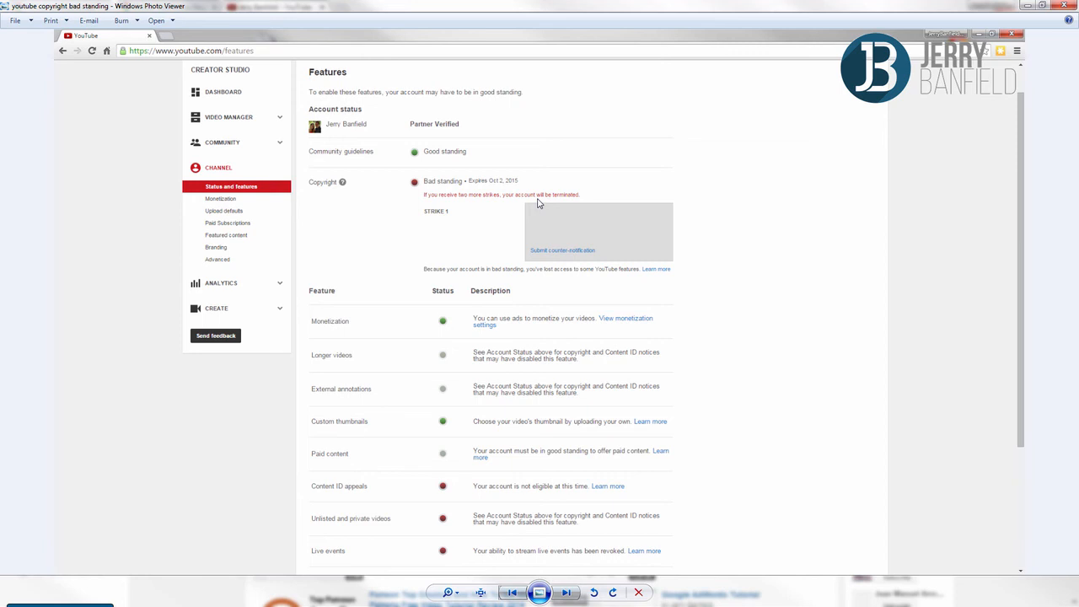
{"action": "mouse_move", "coordinate": [435, 316]}
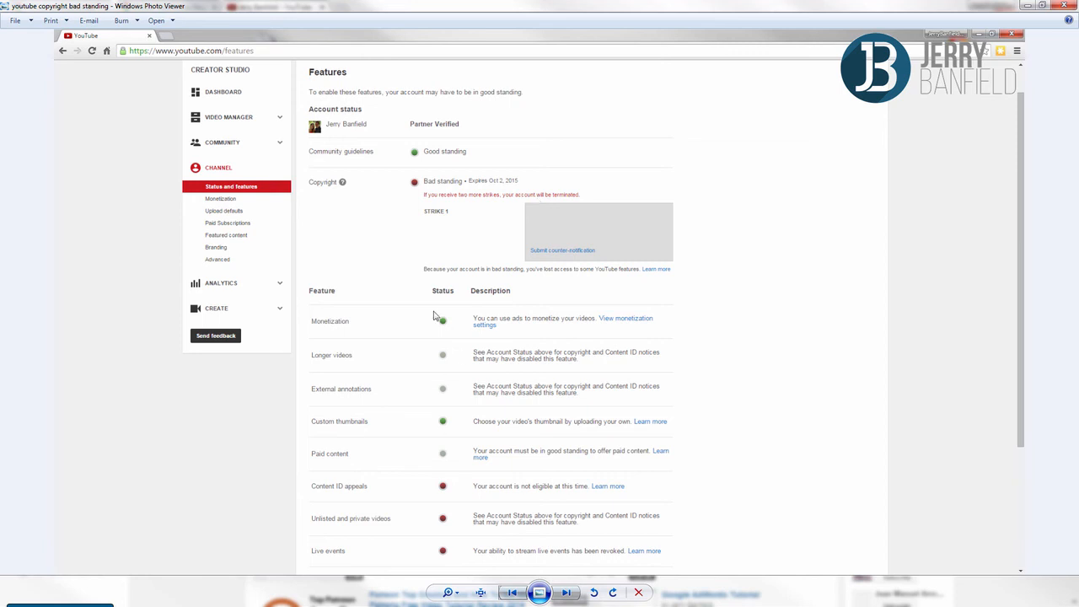
{"action": "mouse_move", "coordinate": [451, 496]}
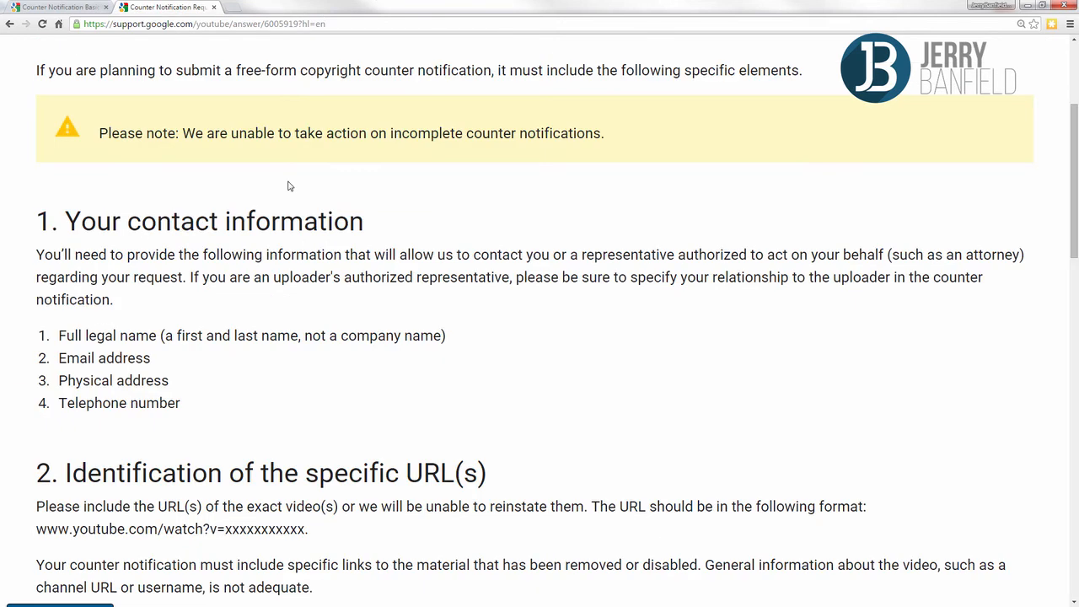
{"action": "mouse_move", "coordinate": [351, 403]}
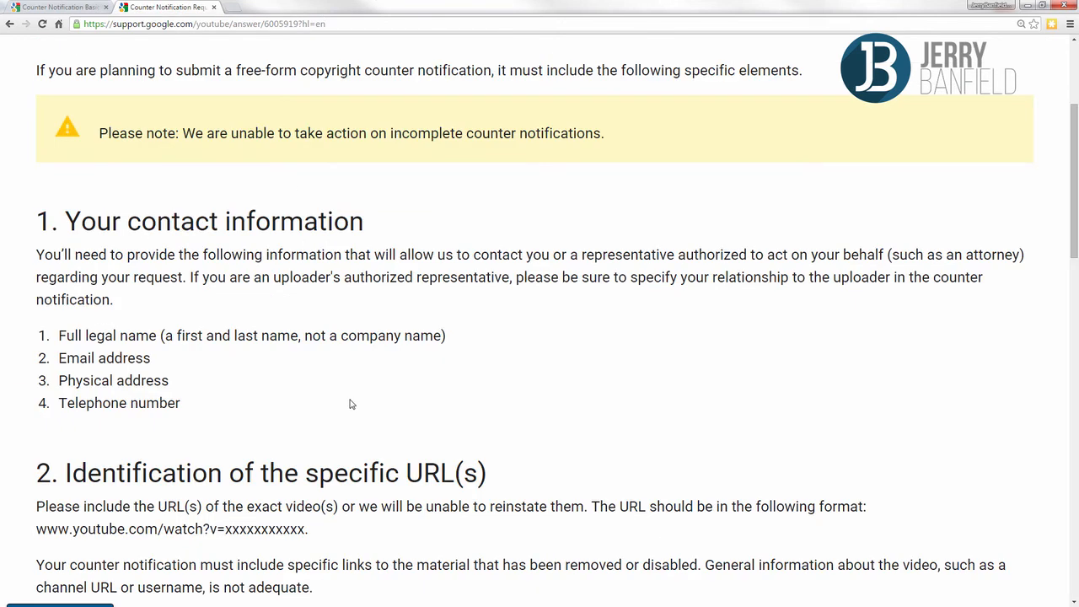
{"action": "mouse_move", "coordinate": [329, 379]}
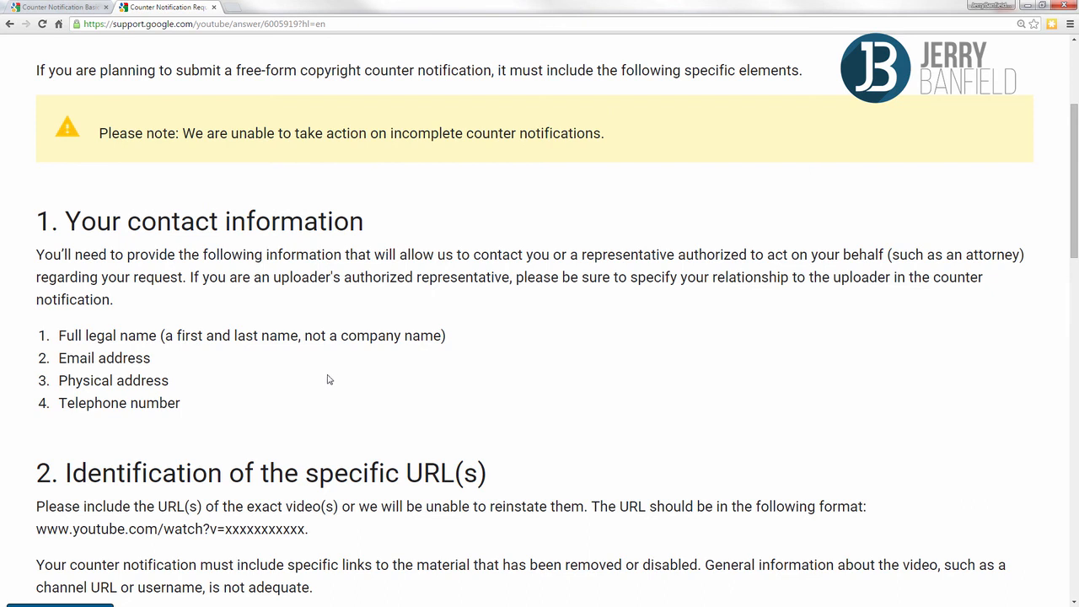
Step: Scroll the requirements page down to section 5, Your signature
{"action": "scroll", "scroll_direction": "down", "scroll_amount": 3}
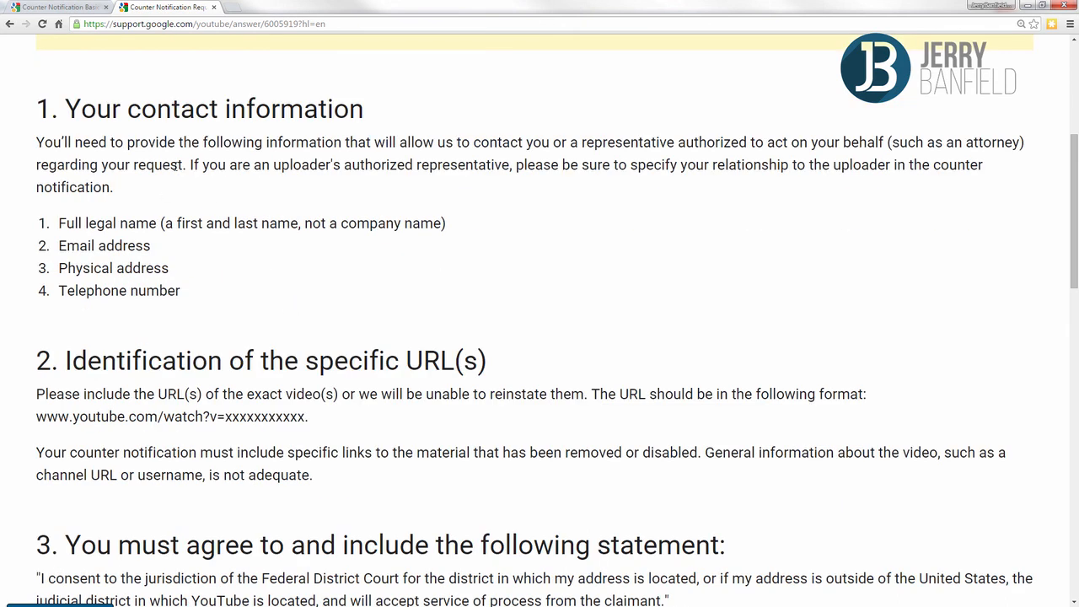
{"action": "scroll", "scroll_direction": "down", "scroll_amount": 3}
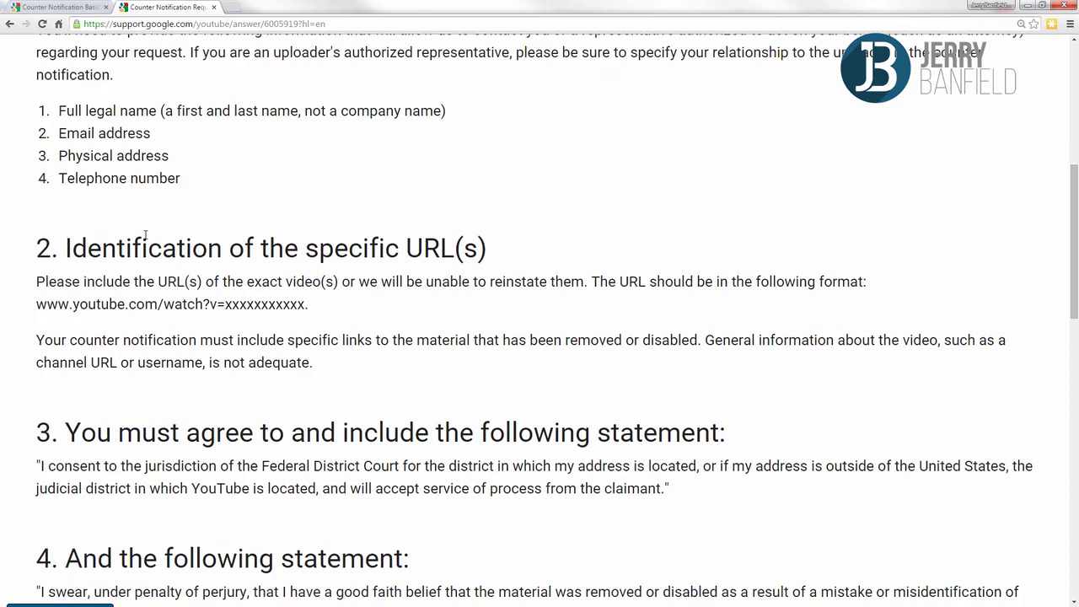
{"action": "scroll", "scroll_direction": "down", "scroll_amount": 3}
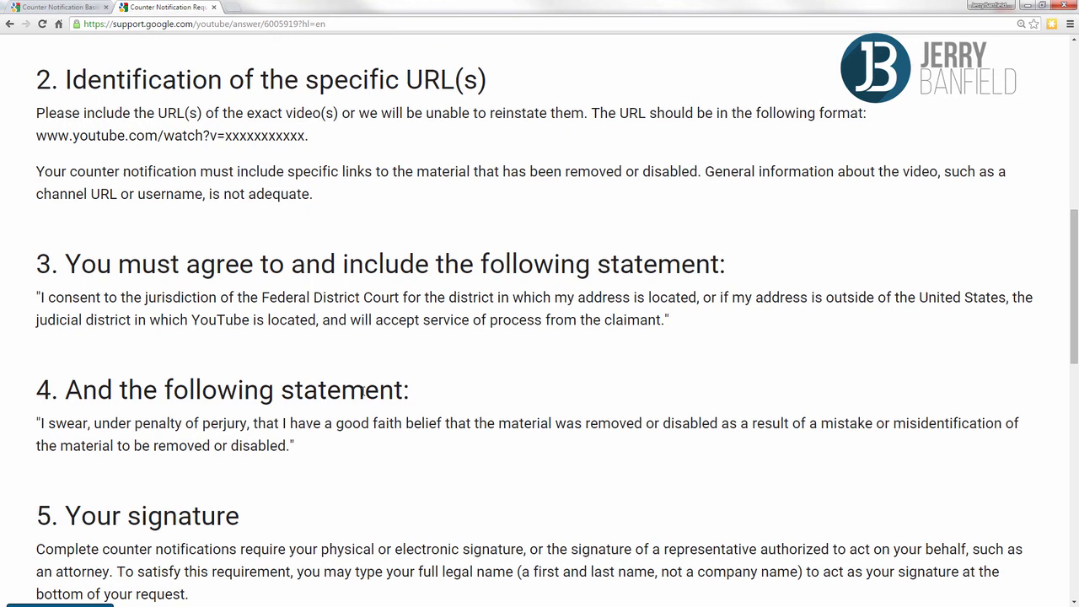
{"action": "scroll", "scroll_direction": "down", "scroll_amount": 3}
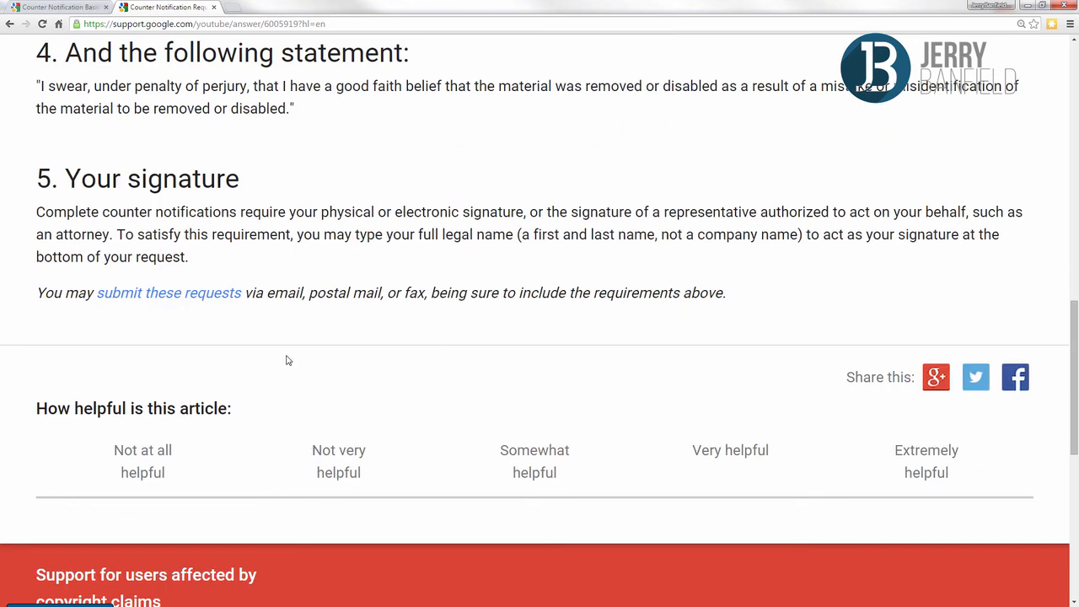
{"action": "scroll", "scroll_direction": "up", "scroll_amount": 3}
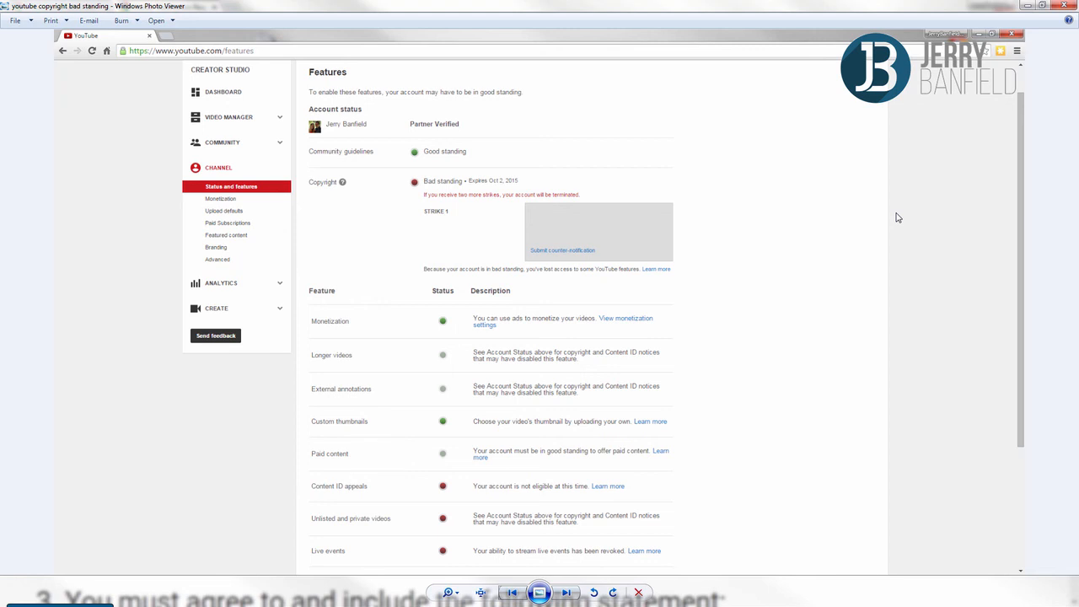
{"action": "mouse_move", "coordinate": [590, 127]}
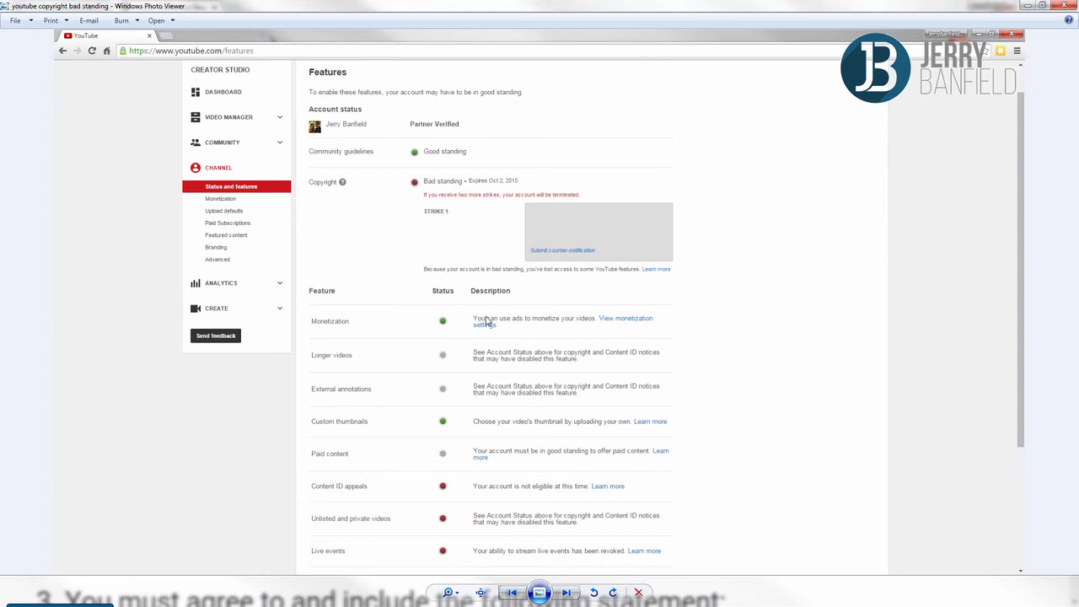
{"action": "mouse_move", "coordinate": [519, 294]}
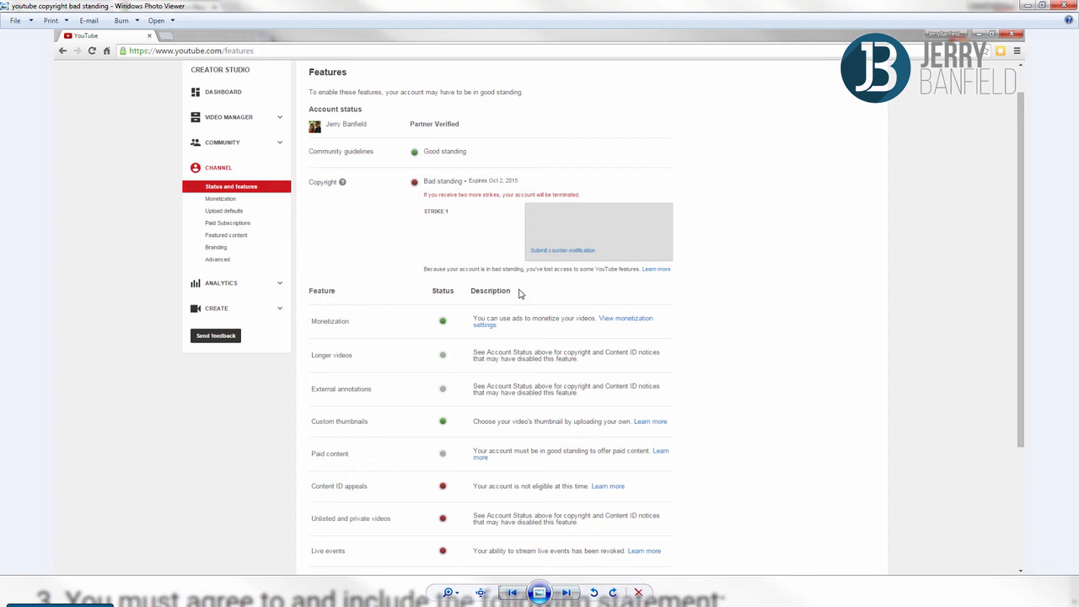
{"action": "mouse_move", "coordinate": [520, 221]}
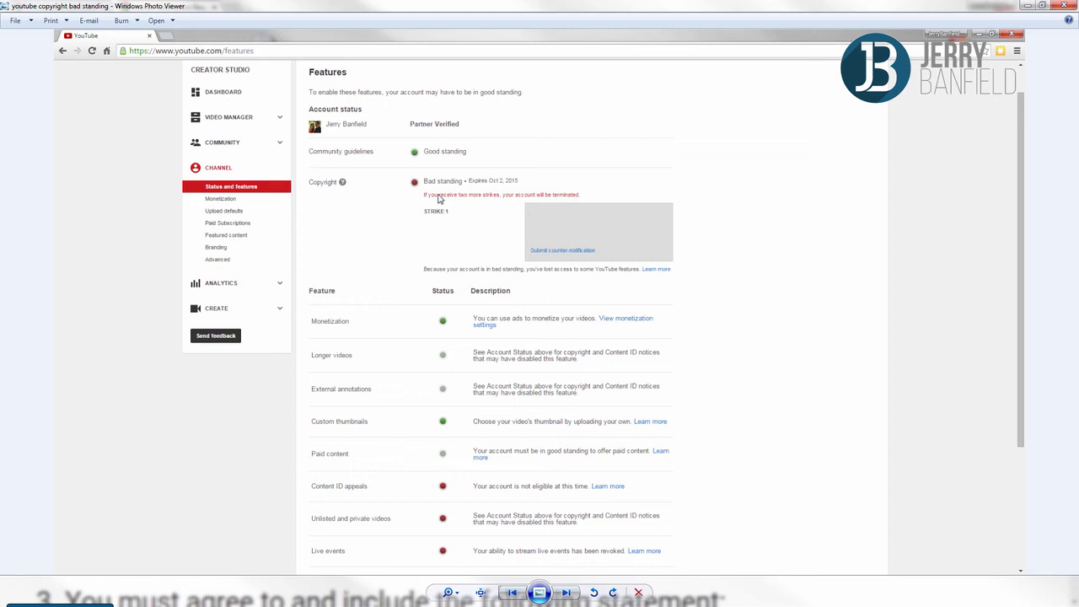
{"action": "mouse_move", "coordinate": [437, 199]}
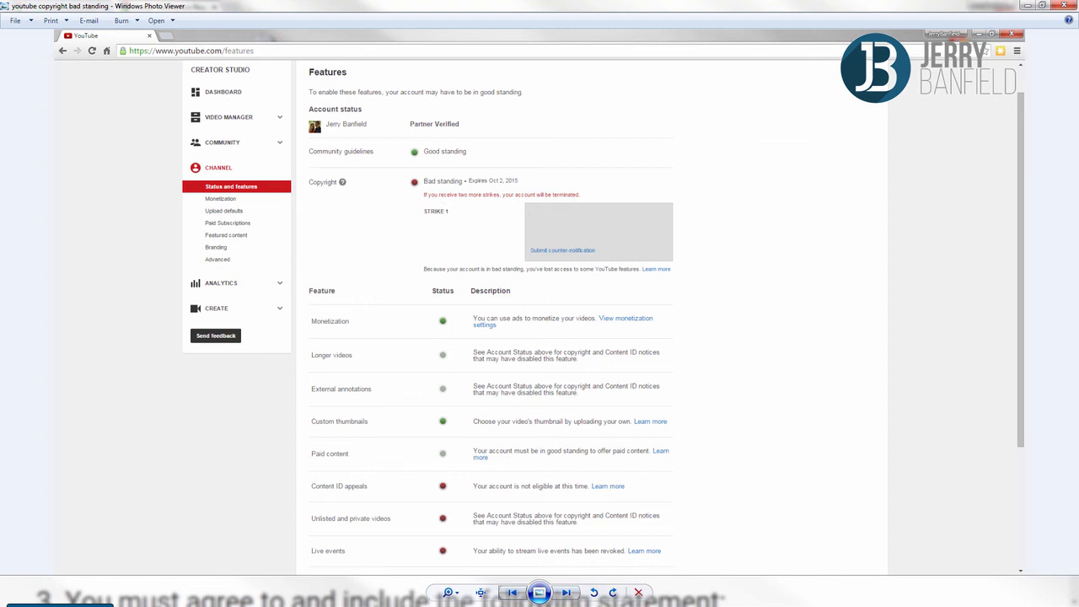
{"action": "mouse_move", "coordinate": [302, 6]}
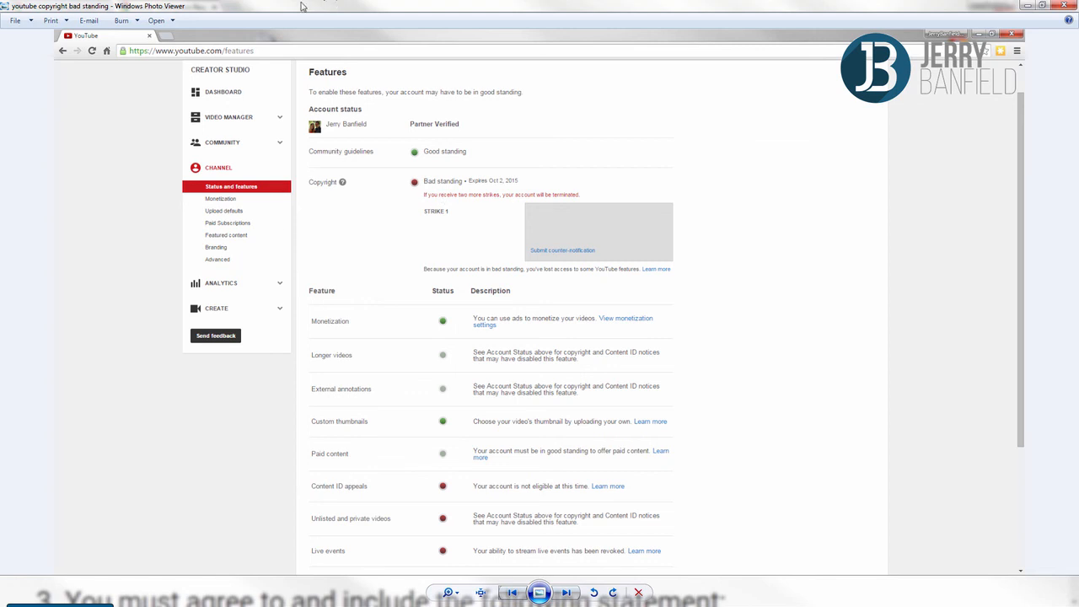